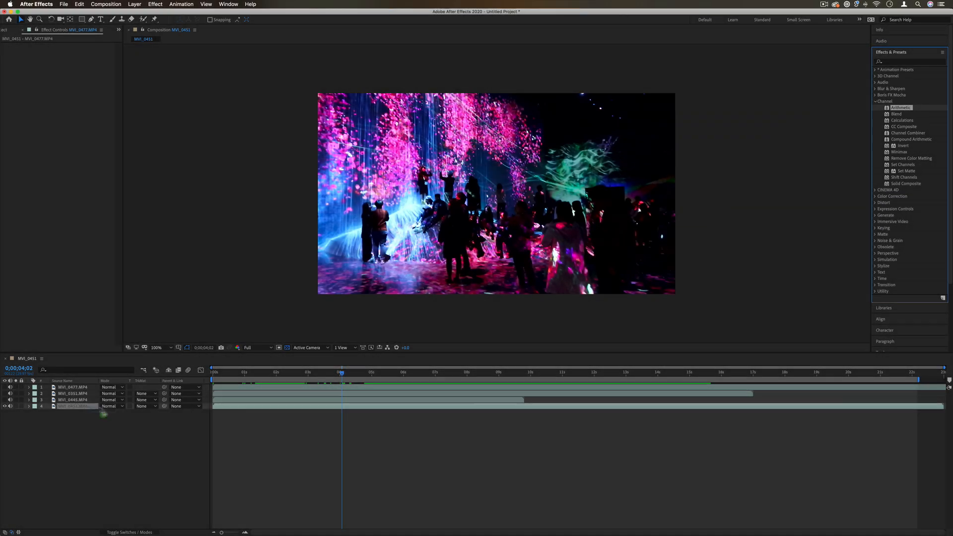
Step: Apply the Arithmetic effect to the nightlife clip and try the And and Or operators
click(73, 406)
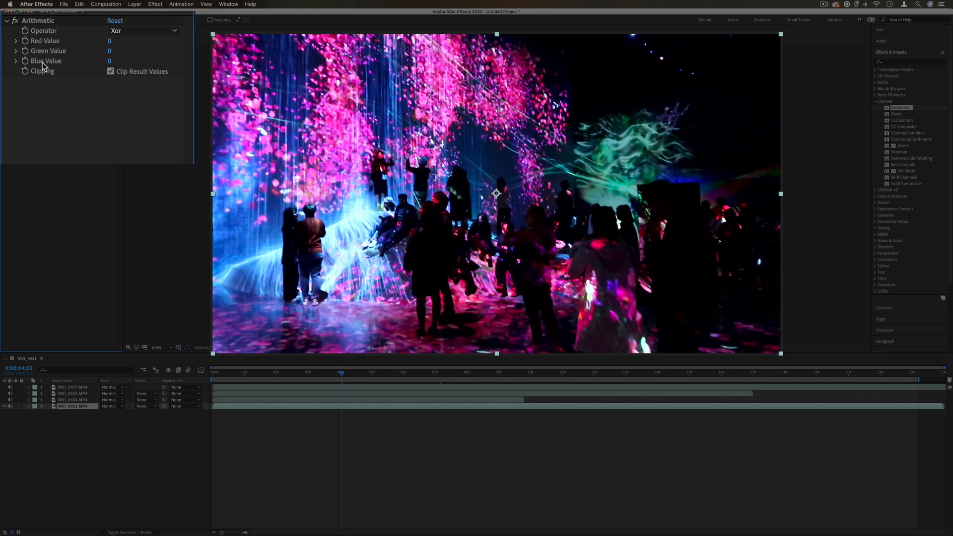
mouse_move(117, 53)
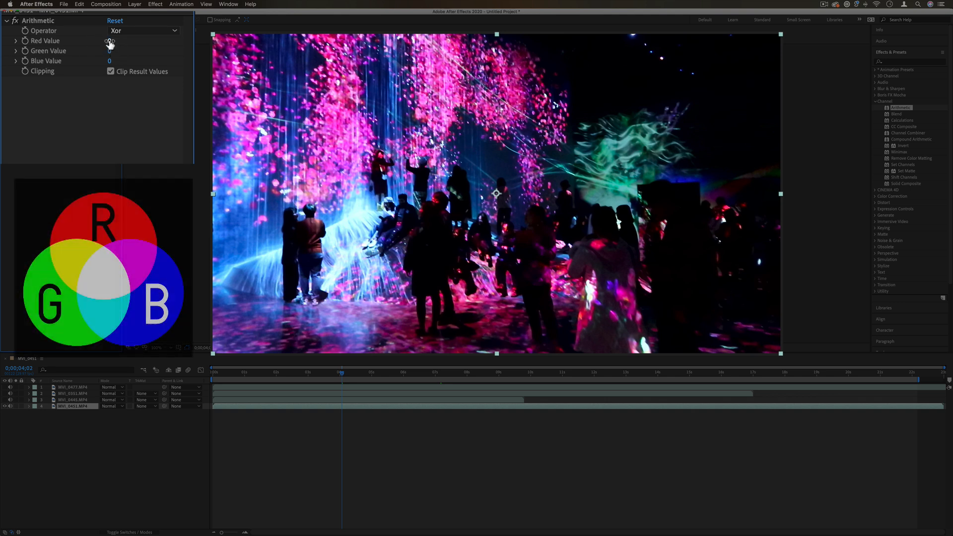
click(144, 31)
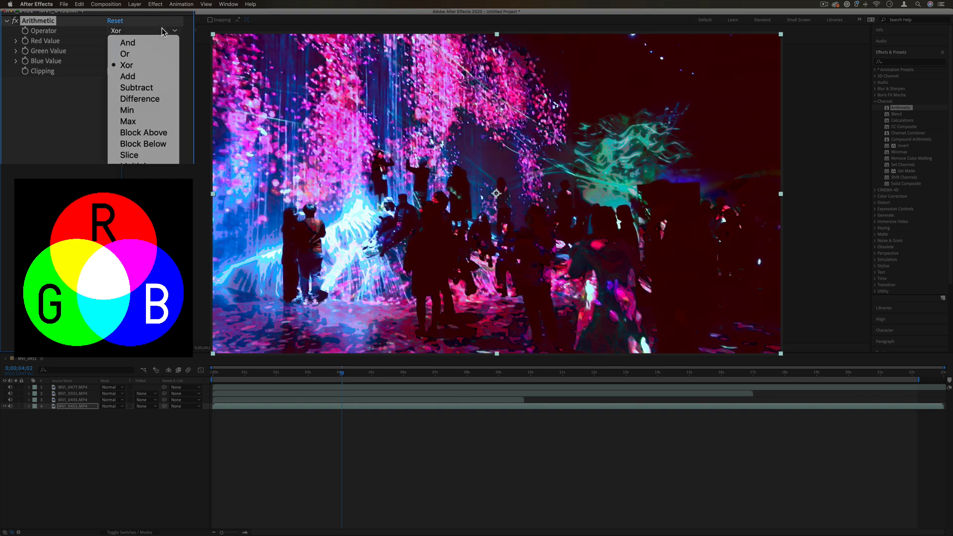
click(128, 42)
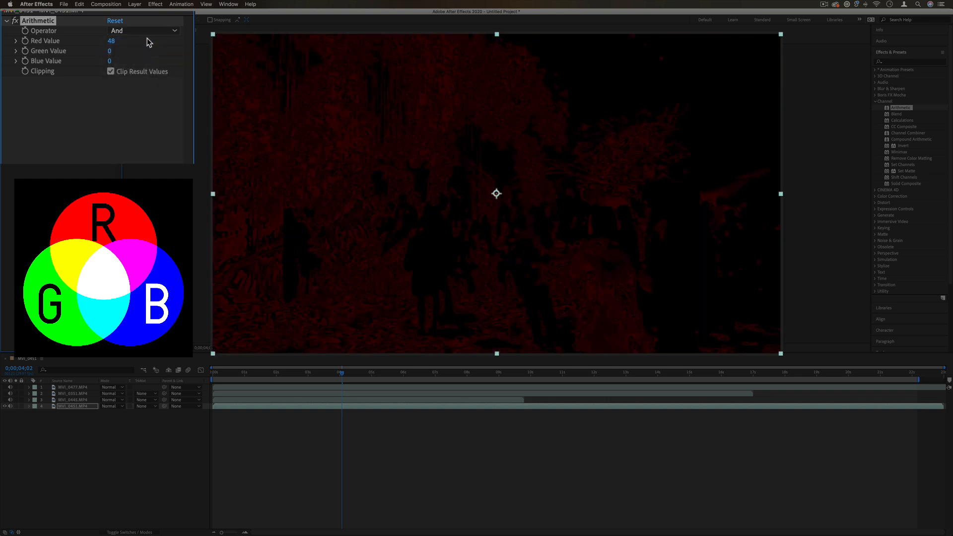
click(144, 31)
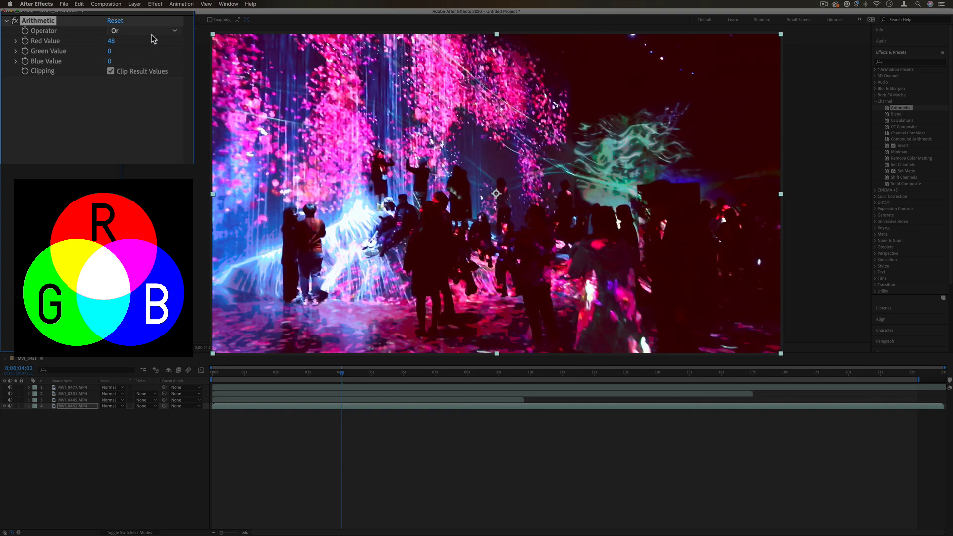
Step: Cycle the Arithmetic operator through Add, Subtract and Difference, then remove the effect
click(144, 30)
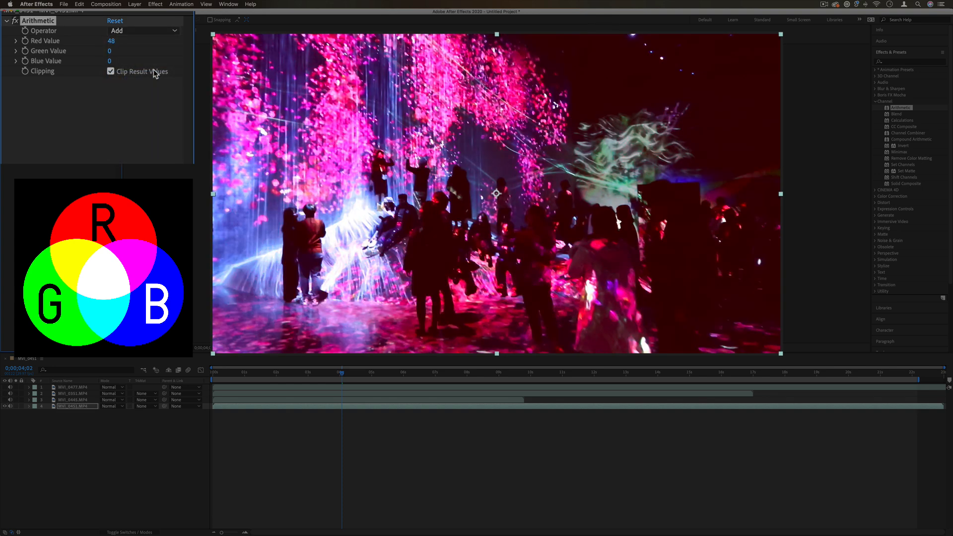
click(143, 31)
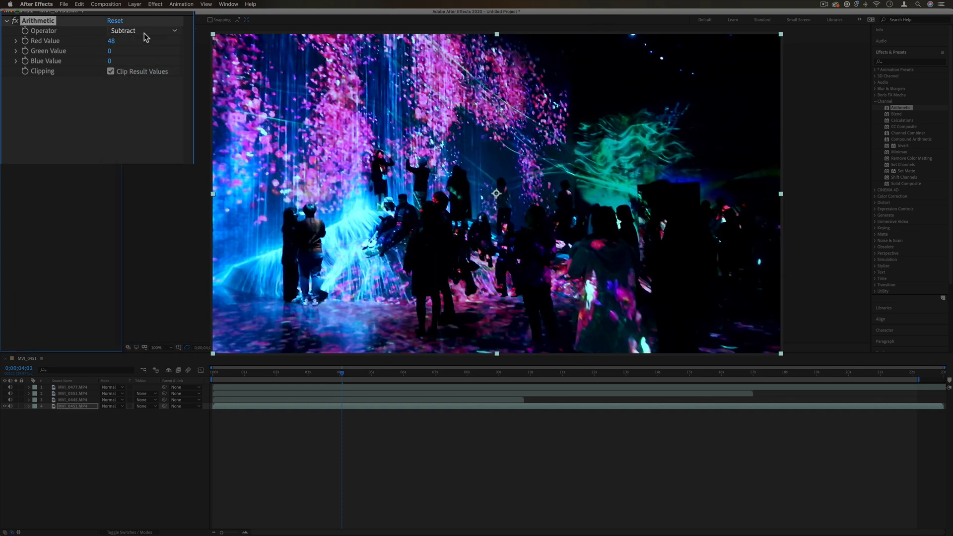
click(143, 31)
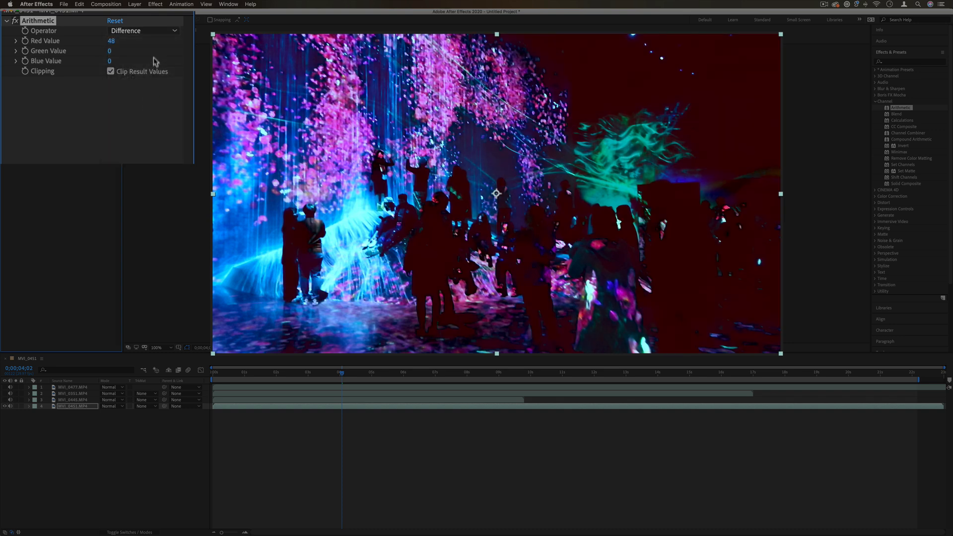
click(143, 31)
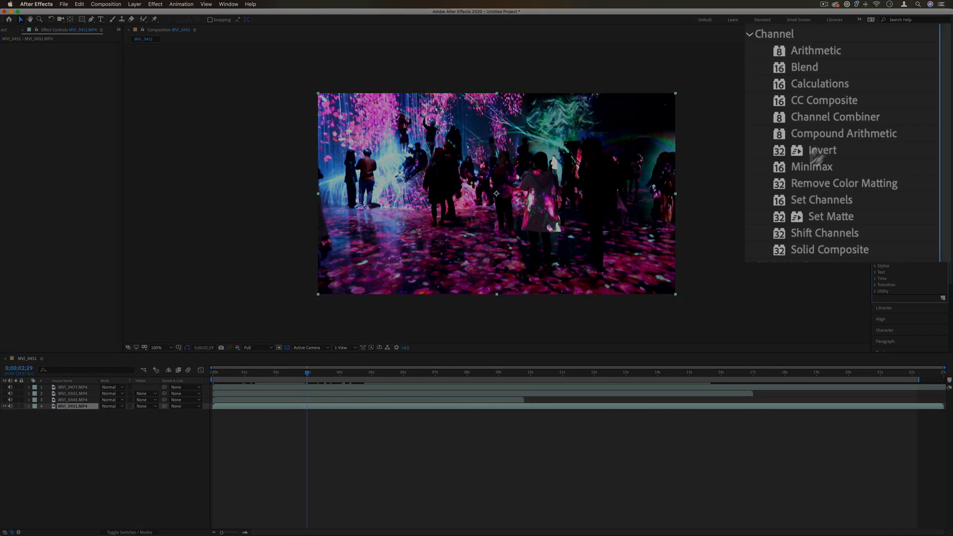
mouse_move(836, 169)
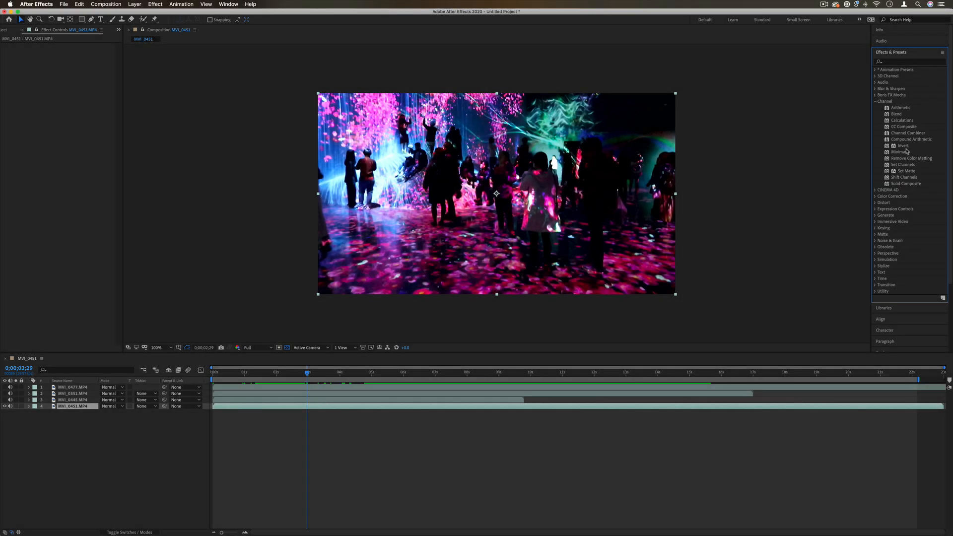
Step: Blend the clip 50% with the MVI_0445 balloon layer, then swap Blend for Calculations
double_click(897, 114)
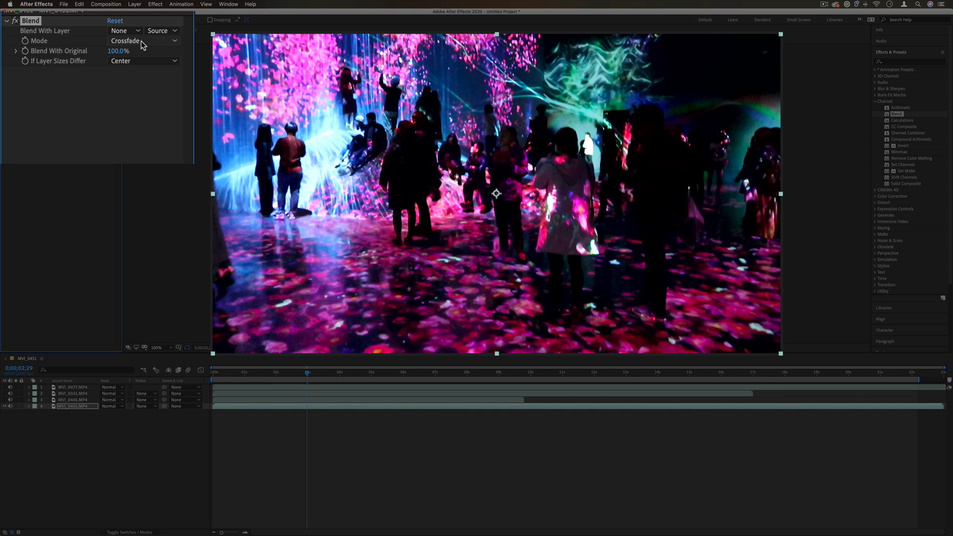
mouse_move(83, 37)
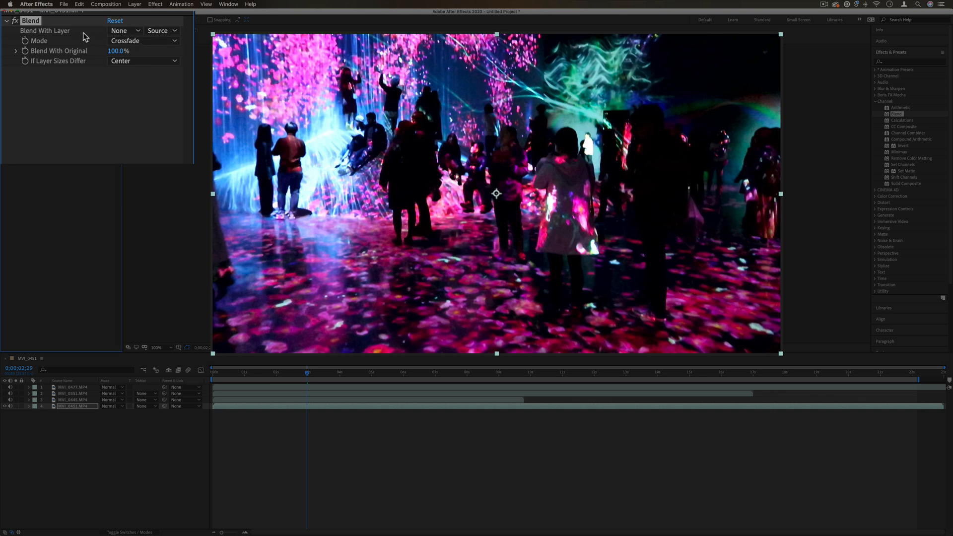
click(125, 31)
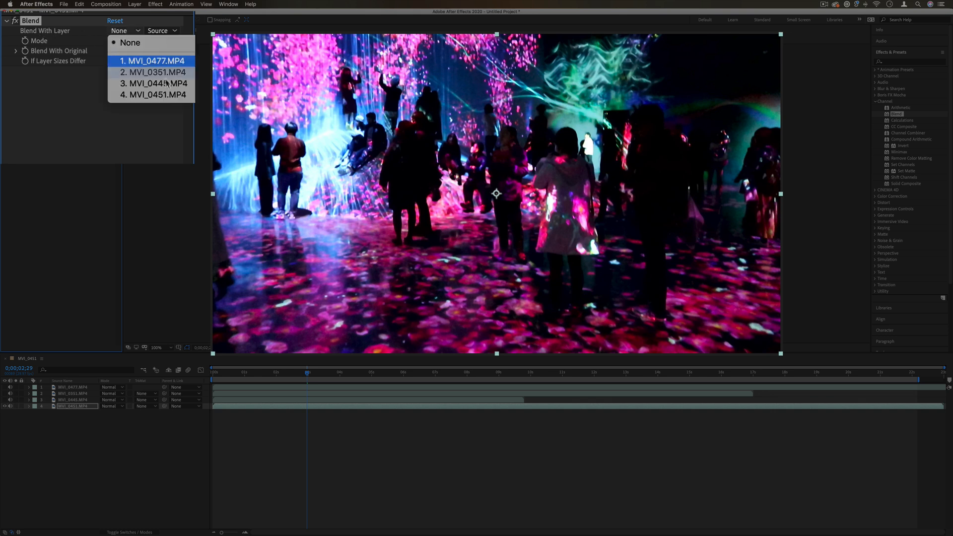
click(153, 61)
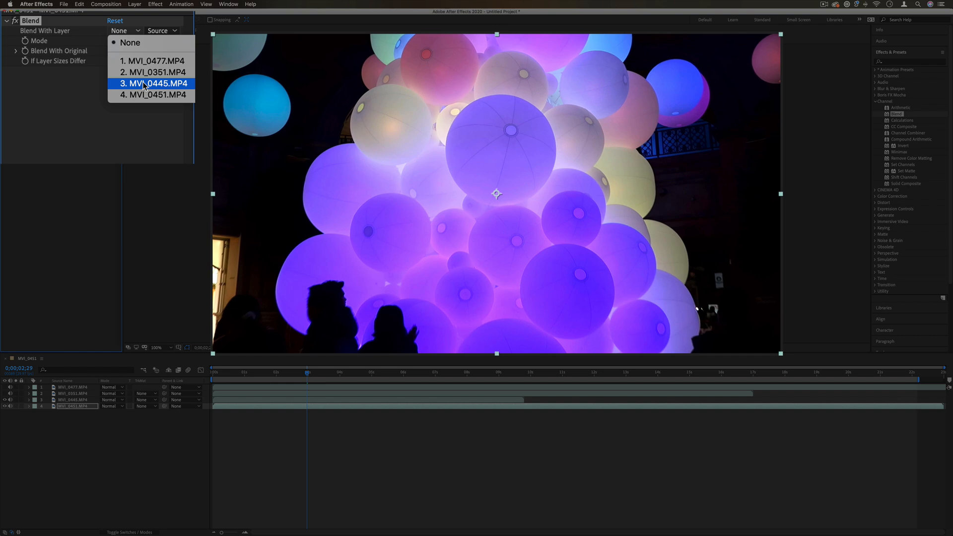
click(155, 84)
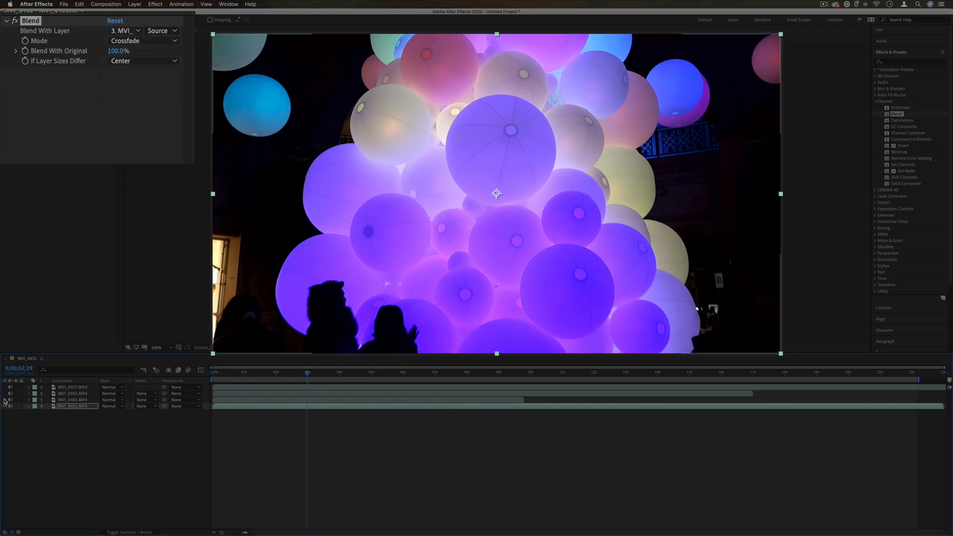
drag(118, 51, 94, 51)
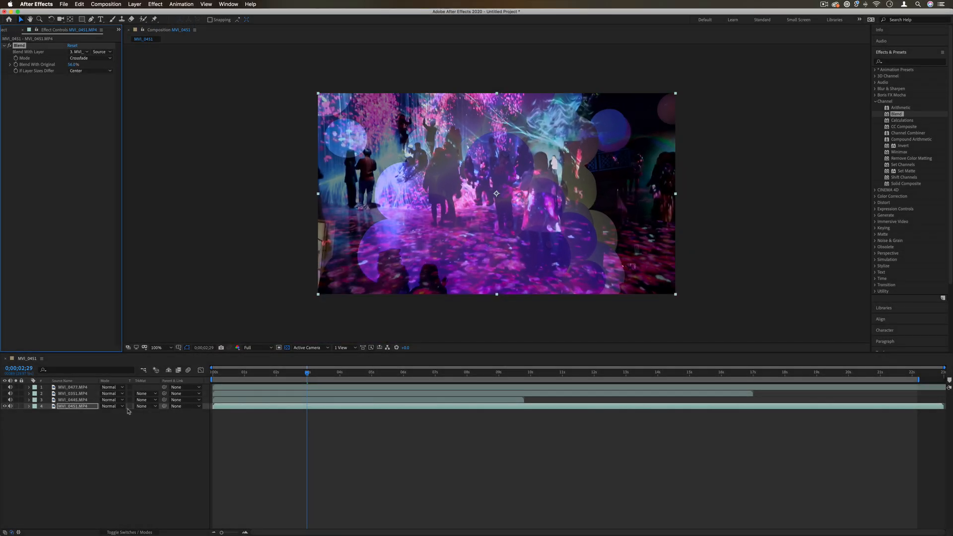
click(112, 406)
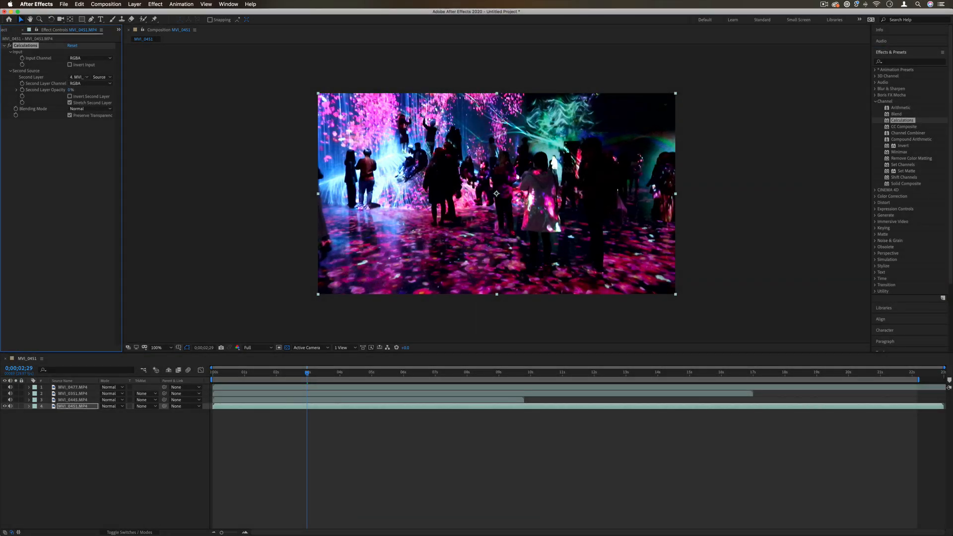
Step: Set Calculations' input to Green, pick a second layer, use its Green channel and adjust its opacity
click(144, 40)
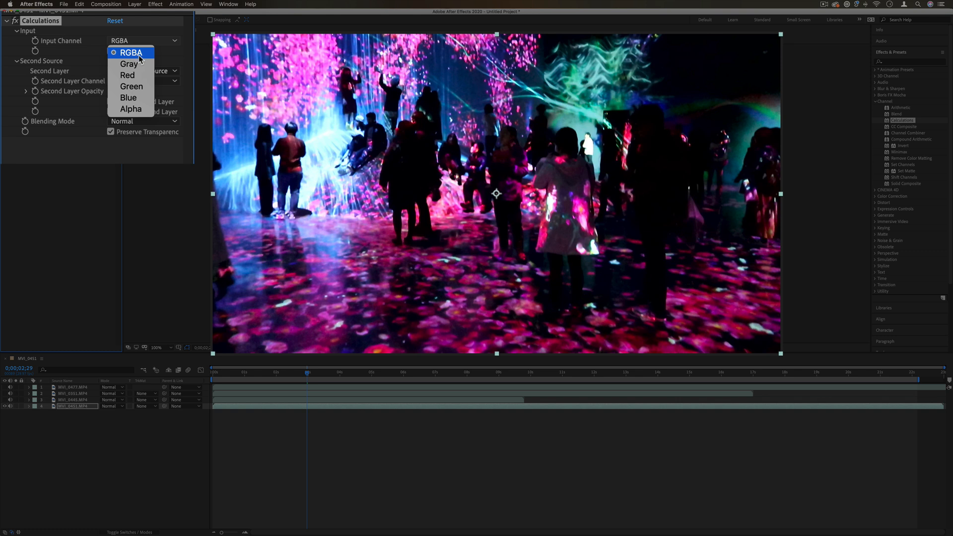
mouse_move(135, 57)
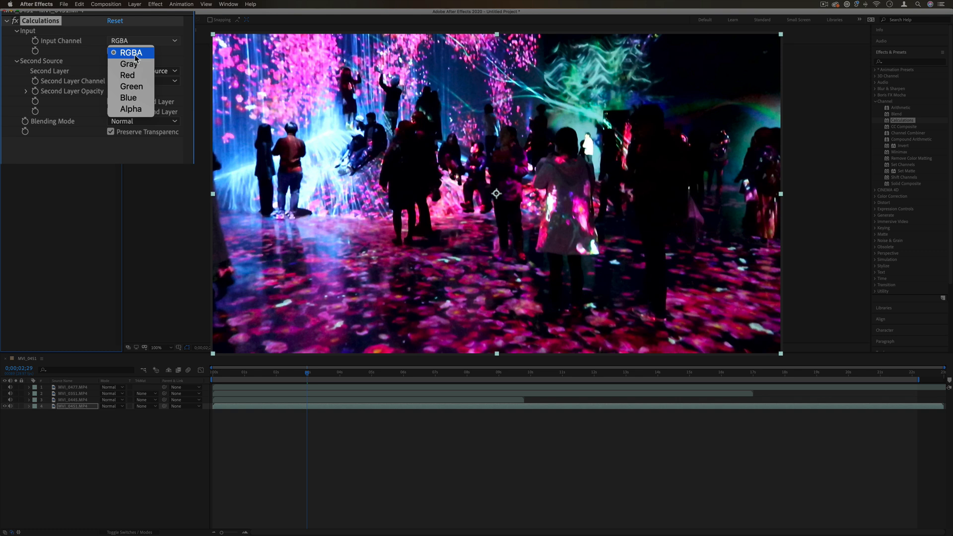
mouse_move(128, 63)
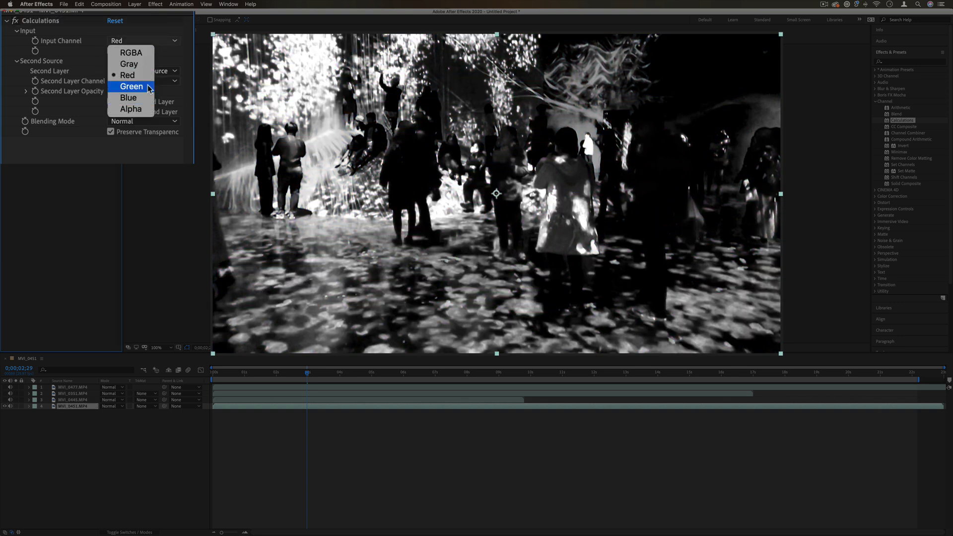
click(131, 85)
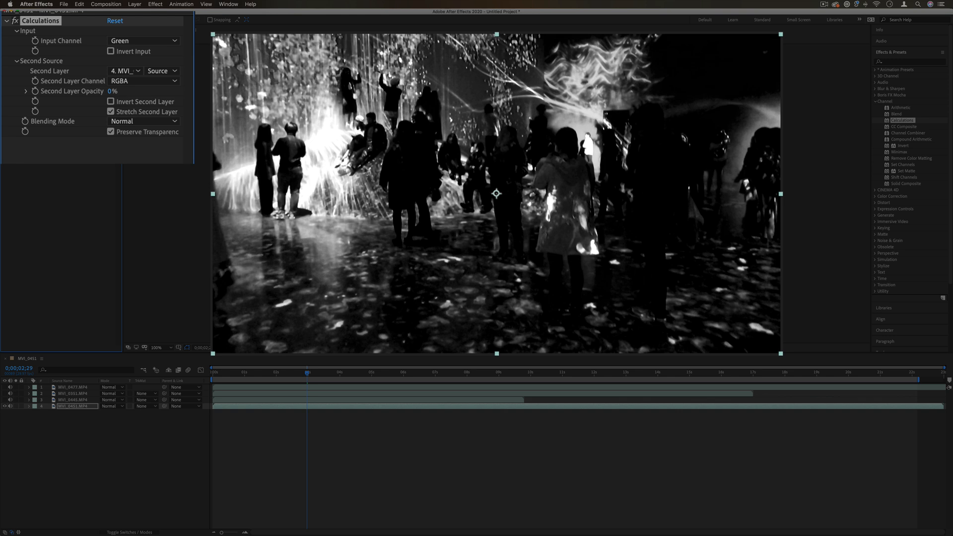
click(125, 70)
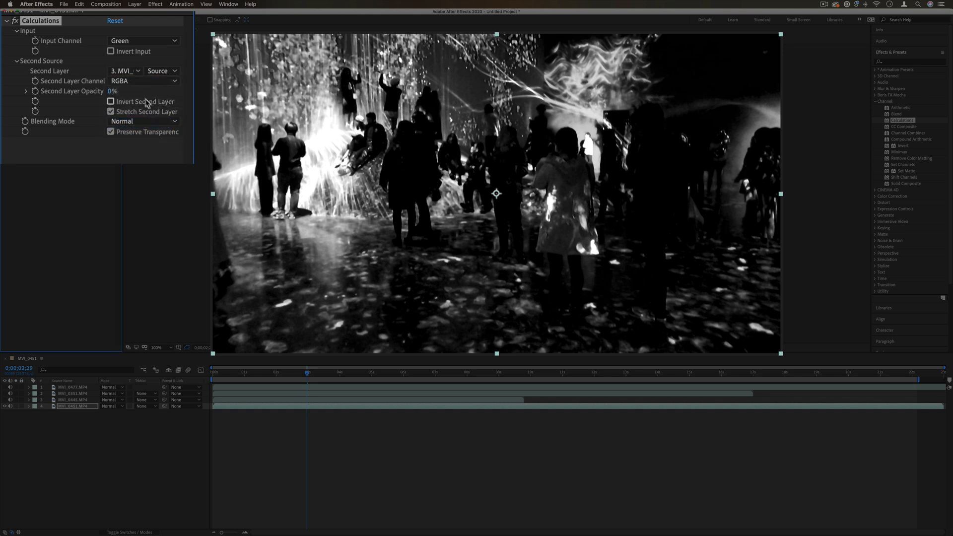
click(142, 80)
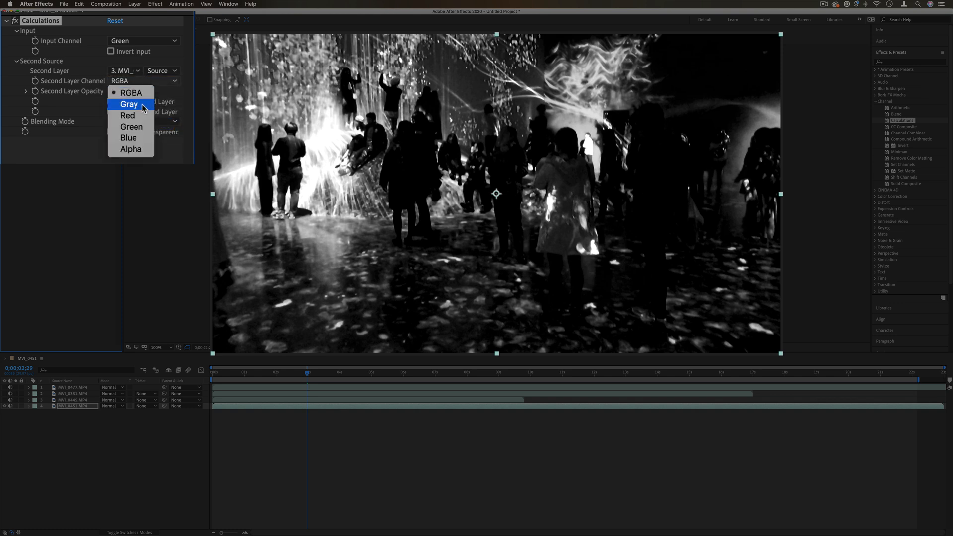
mouse_move(143, 127)
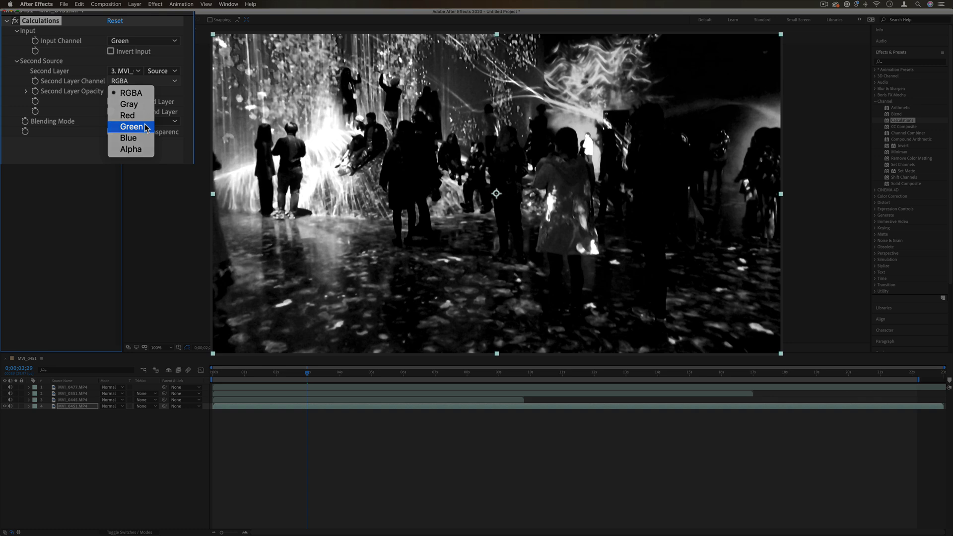
click(131, 126)
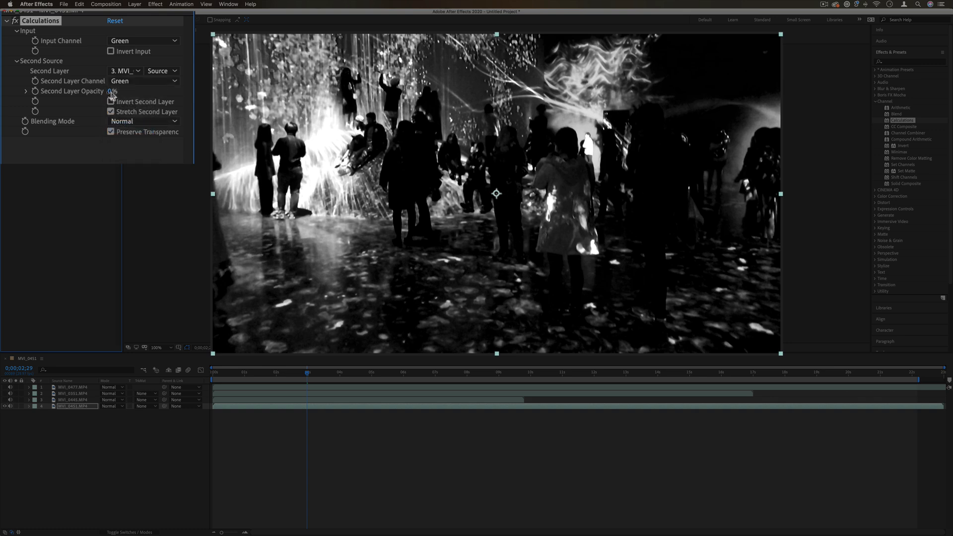
drag(113, 91, 125, 91)
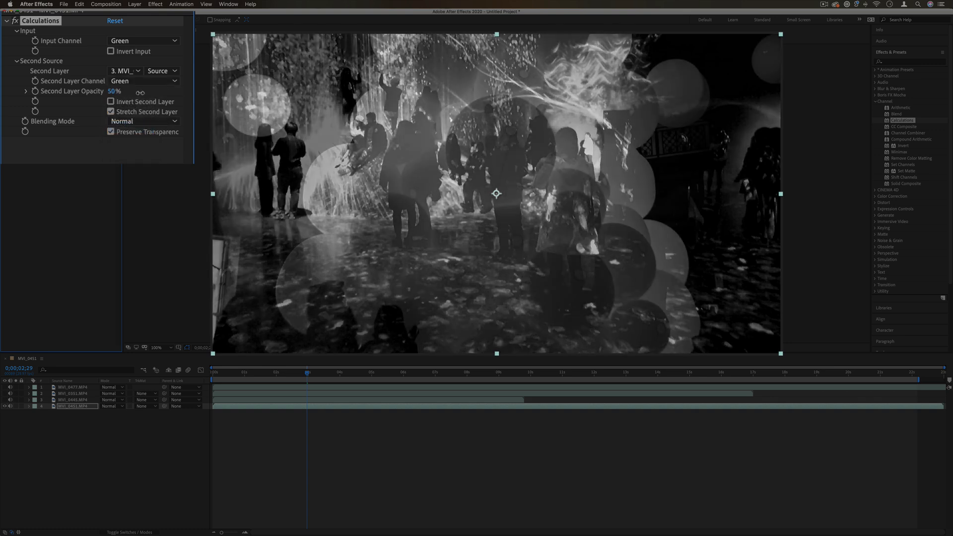
Step: Switch the second layer channel to RGBA and choose a blending mode for it
click(143, 80)
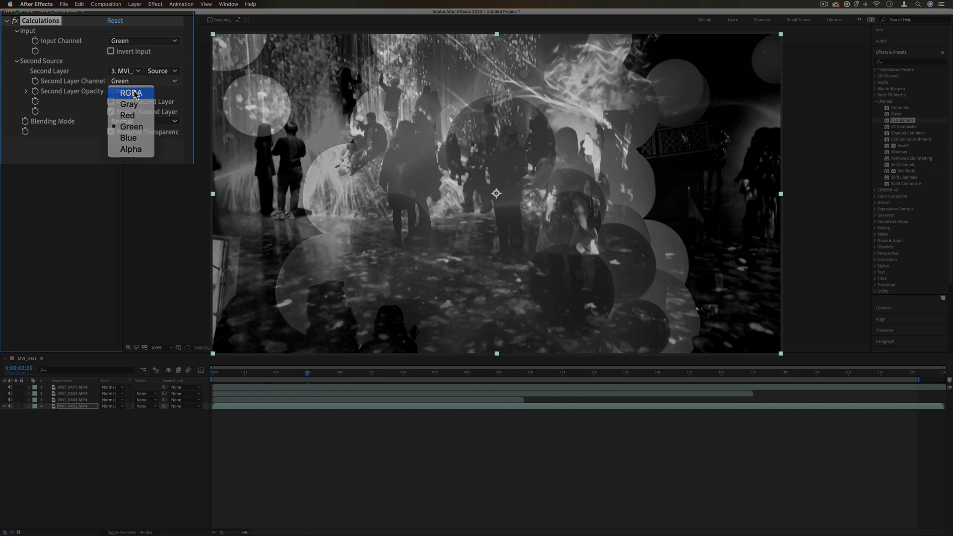
click(130, 92)
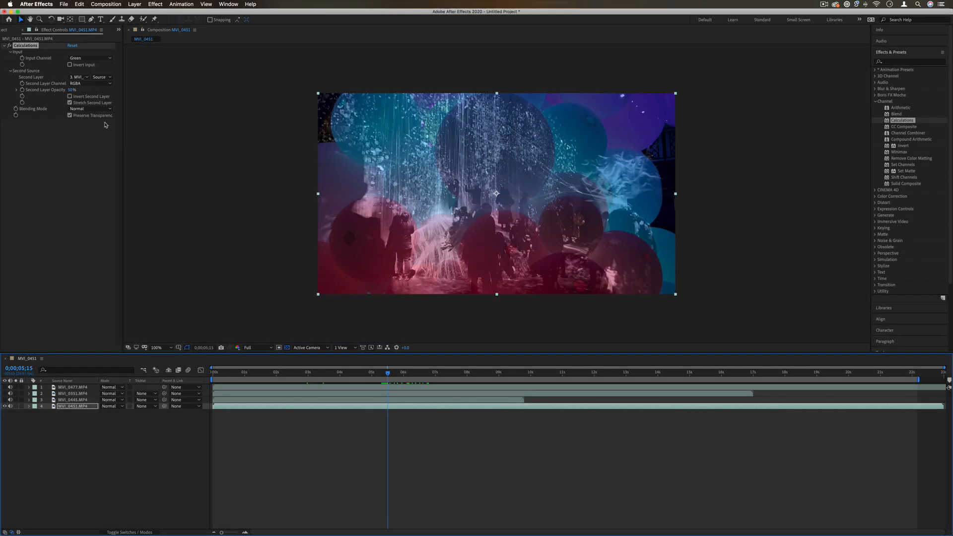
click(91, 109)
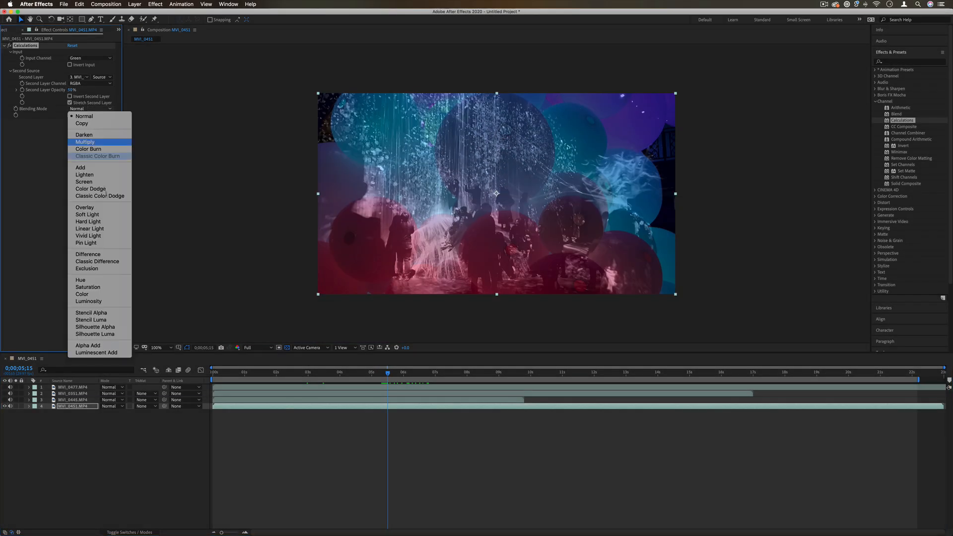
click(84, 208)
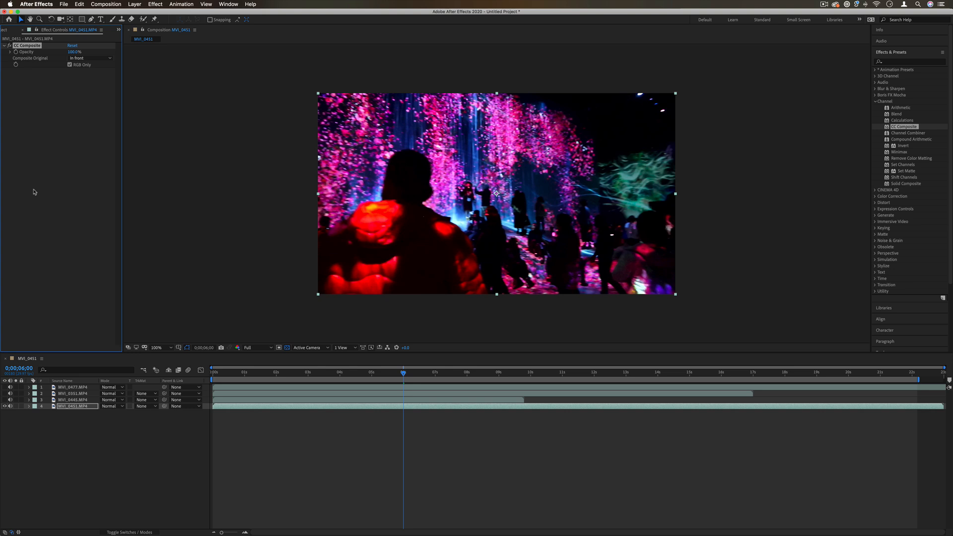
mouse_move(429, 191)
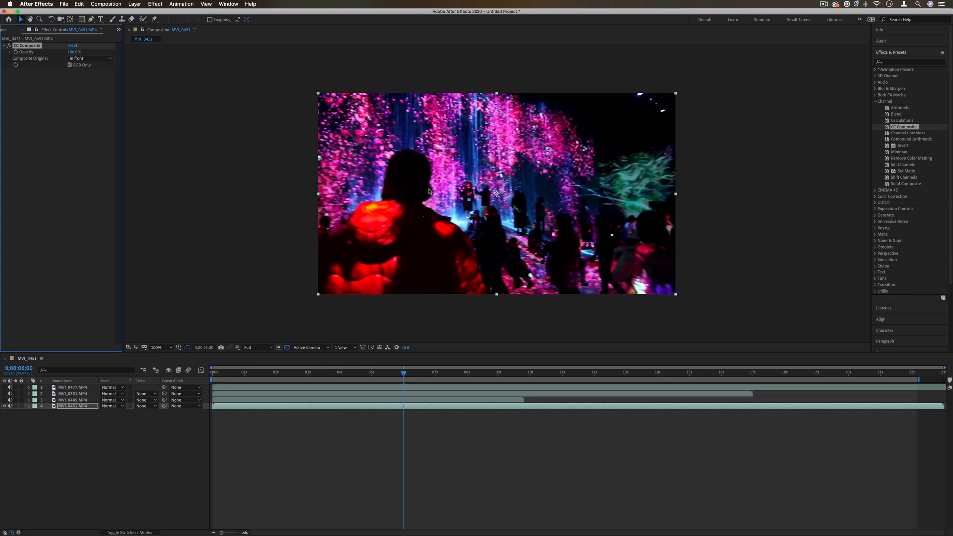
Step: Open CC Composite's Composite Original modes to choose Screen
click(88, 58)
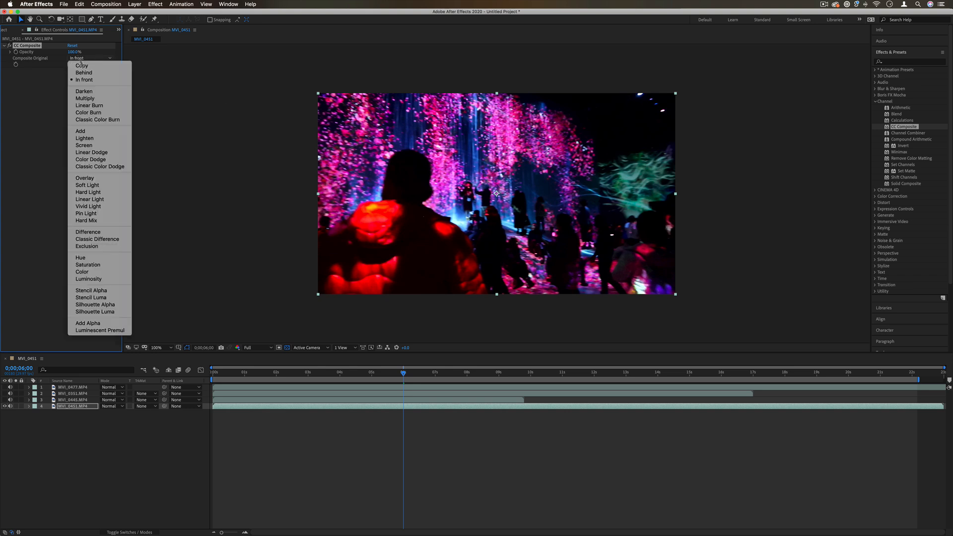
mouse_move(84, 145)
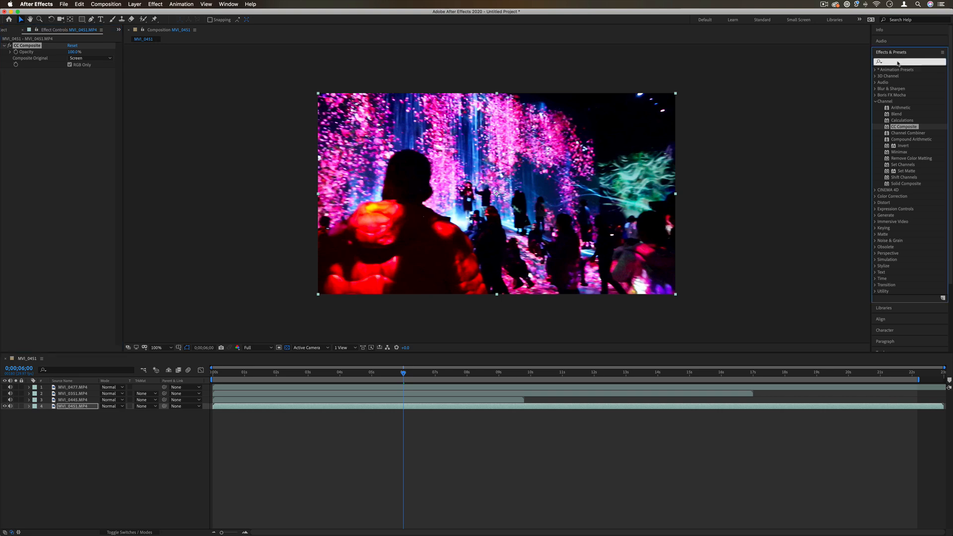
Step: Search for blur, apply CC Radial Blur and raise its Amount to 26
text(blr)
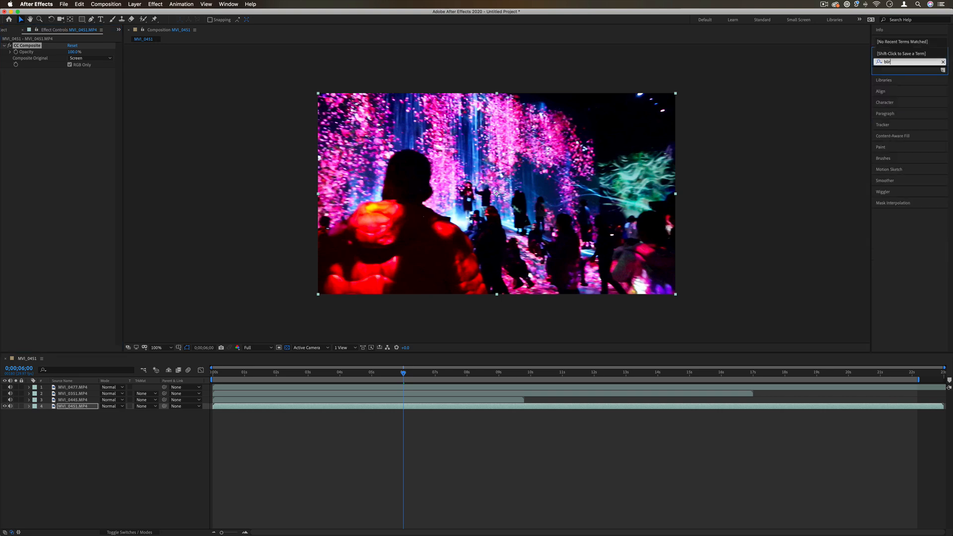
text(blur)
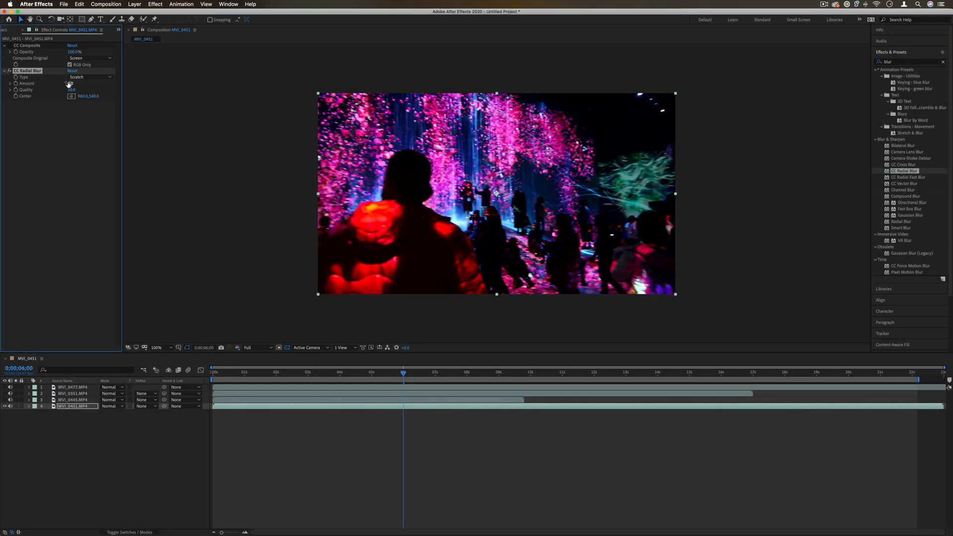
drag(71, 84, 115, 83)
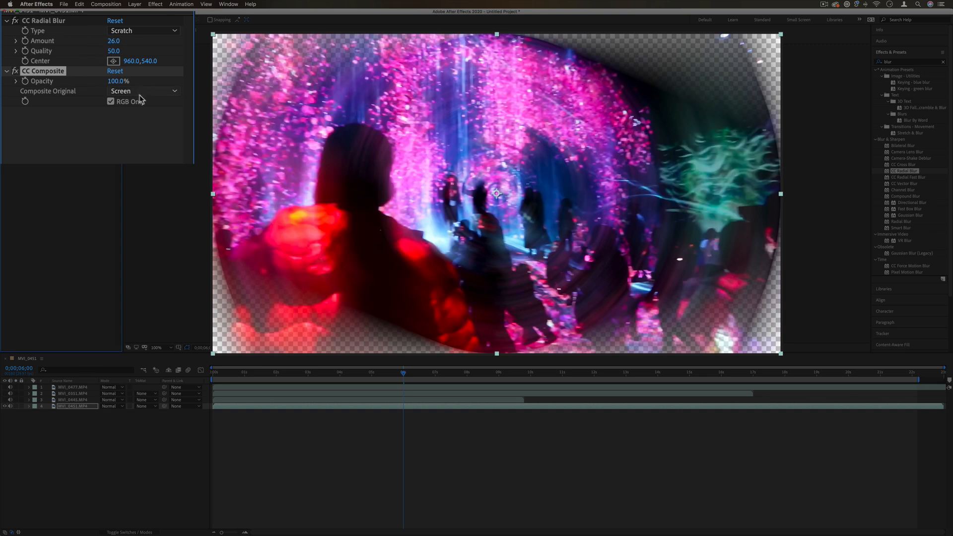
Step: Try Composite Original blends including Overlay, then remove the effects from the clip
click(144, 90)
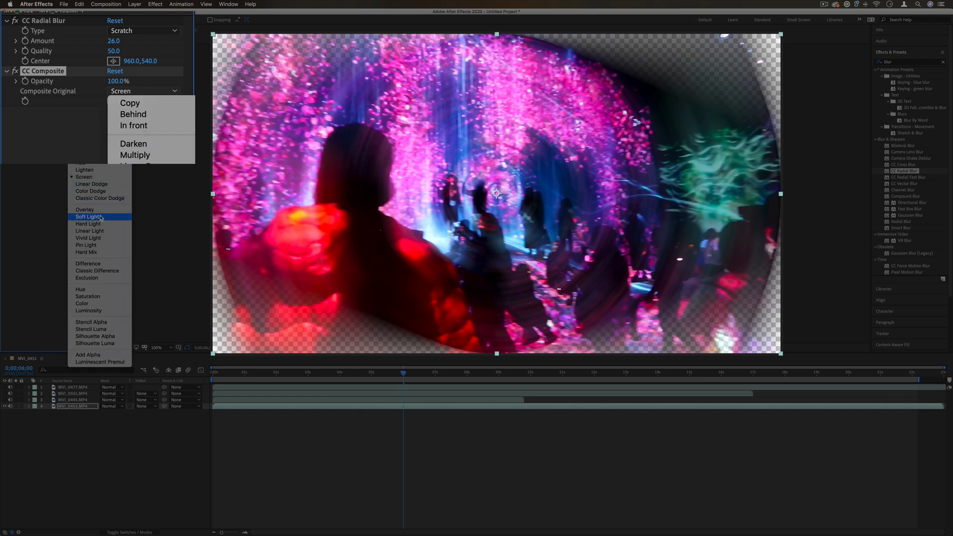
click(87, 223)
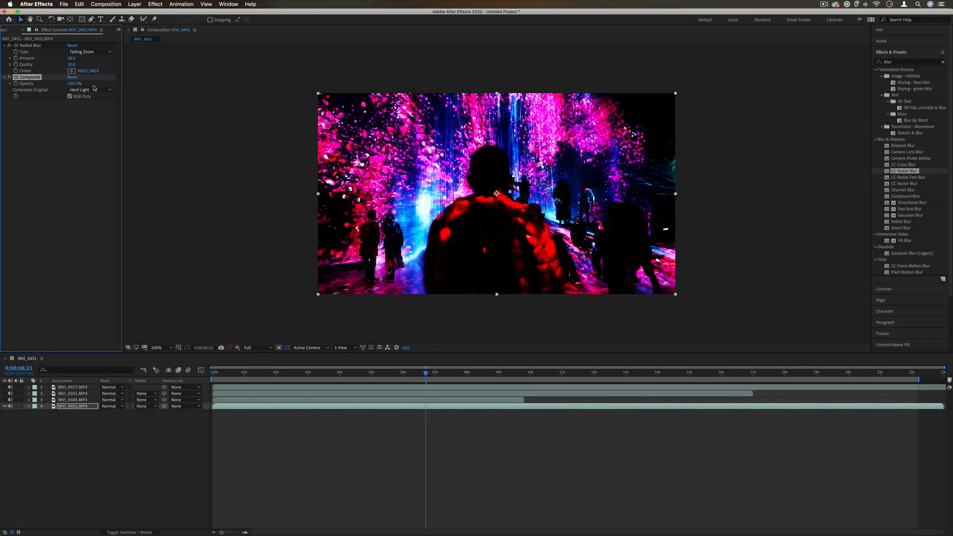
click(89, 90)
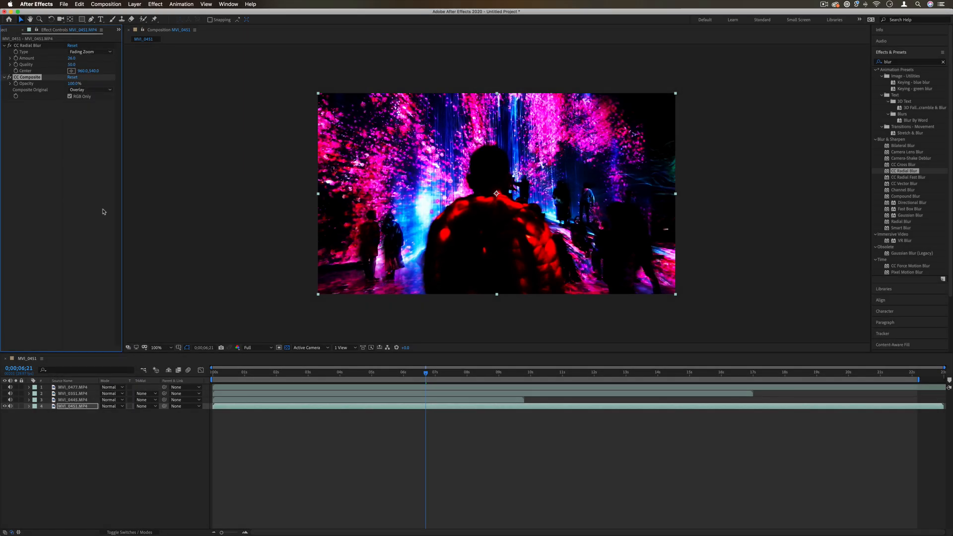
click(90, 89)
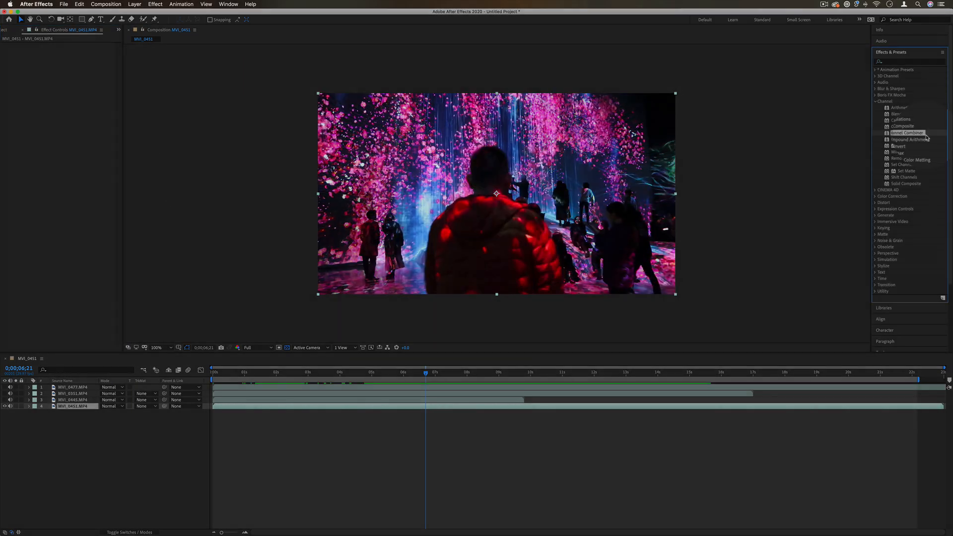
Step: Apply Channel Combiner and map the red channel onto green
double_click(907, 132)
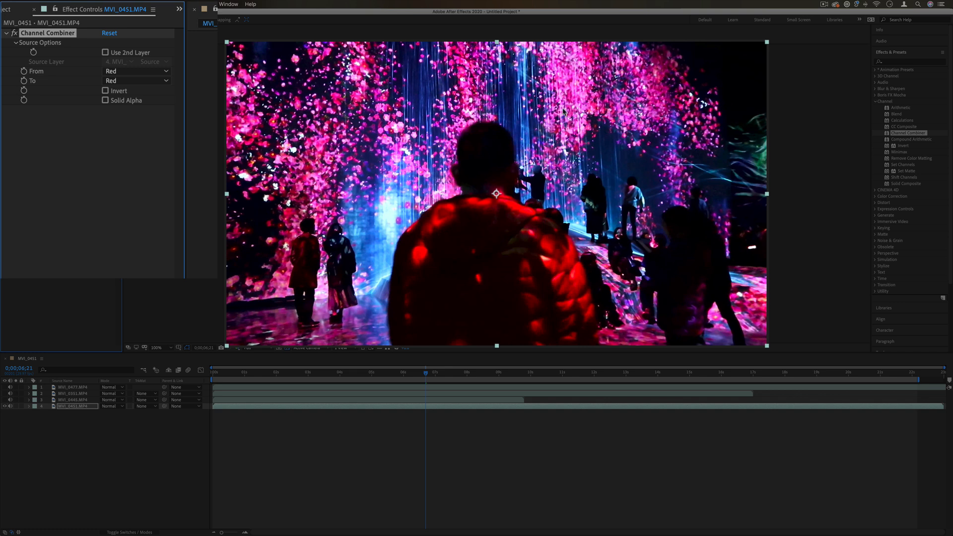
click(135, 72)
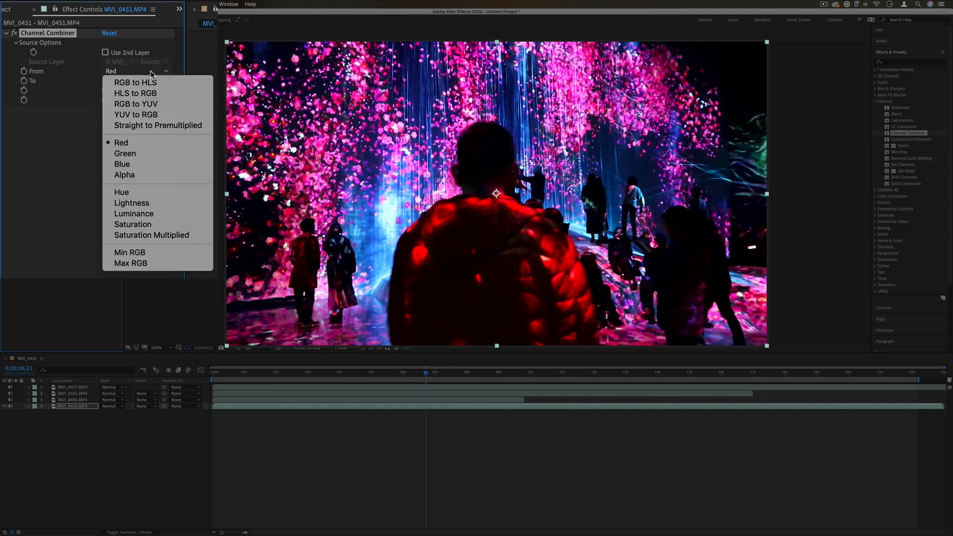
mouse_move(131, 202)
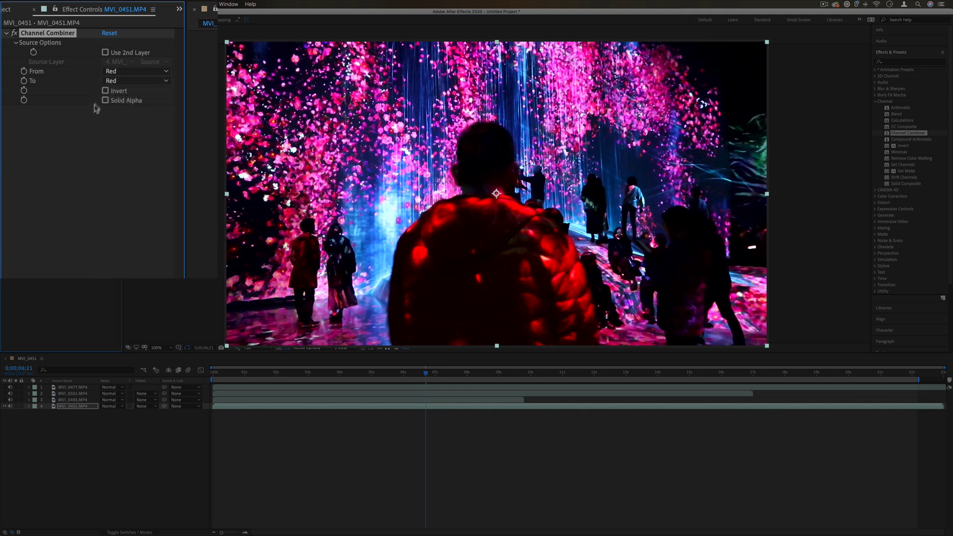
click(135, 80)
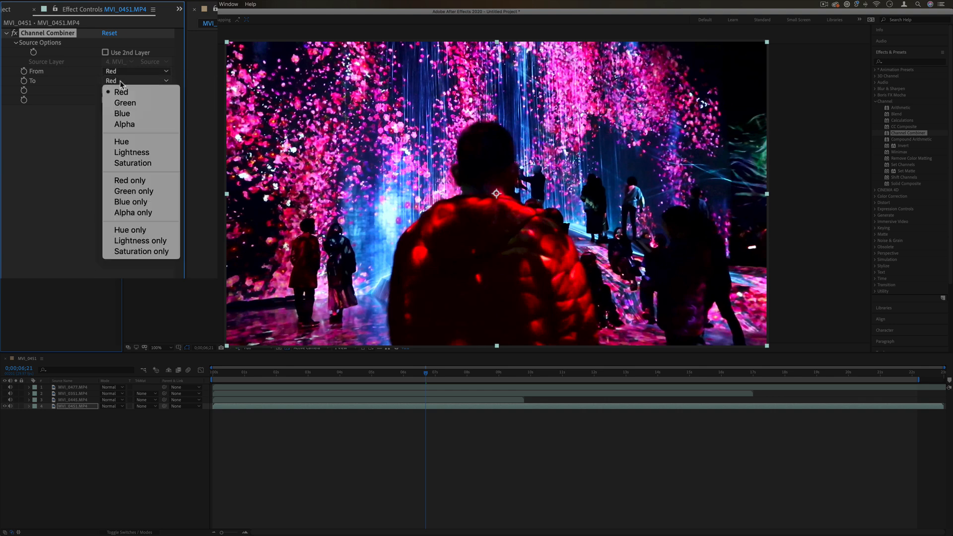
click(137, 81)
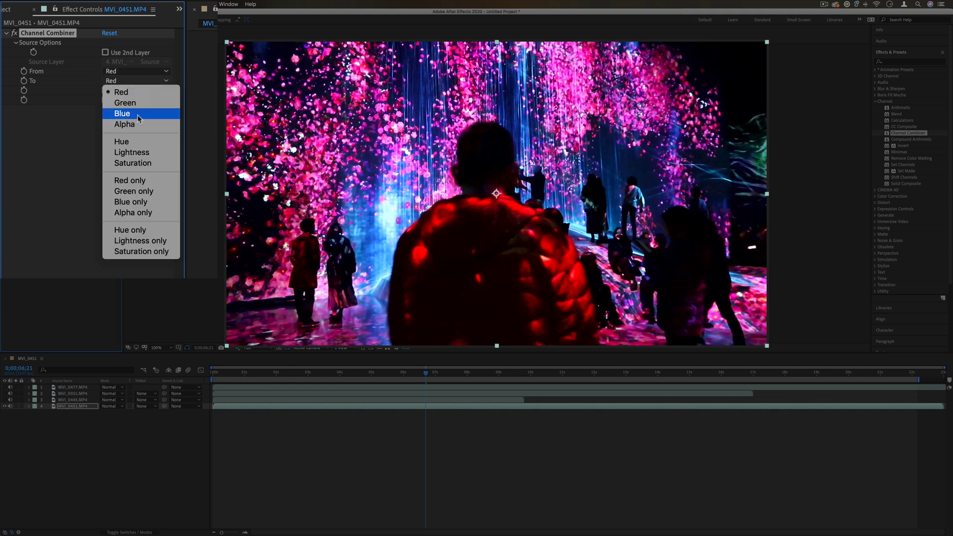
click(121, 114)
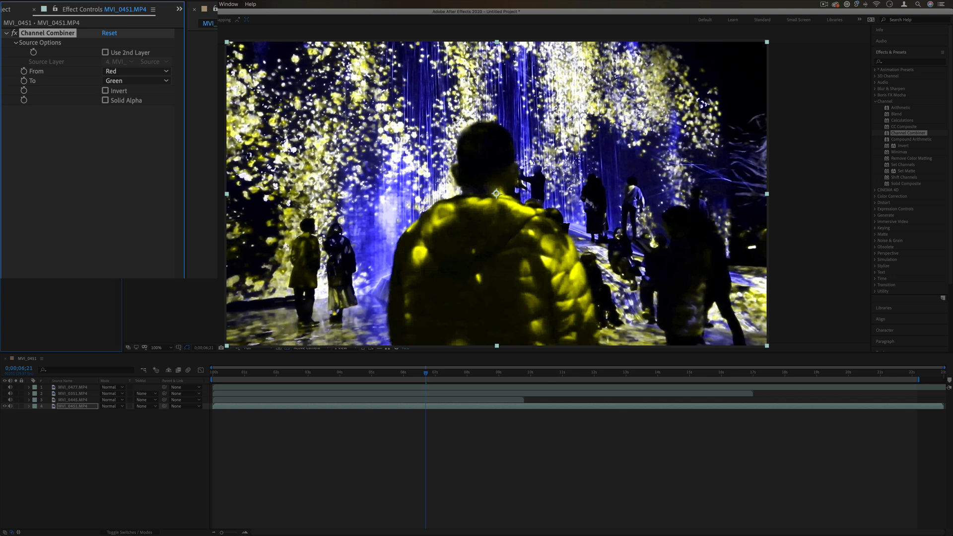
Step: Take the source from Lightness and send it to blue only, then to green only
click(136, 72)
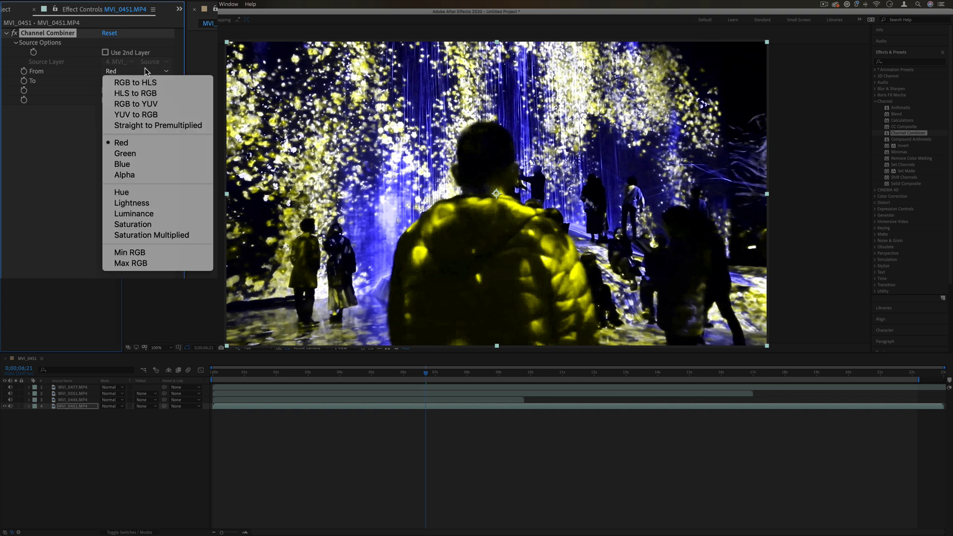
click(131, 203)
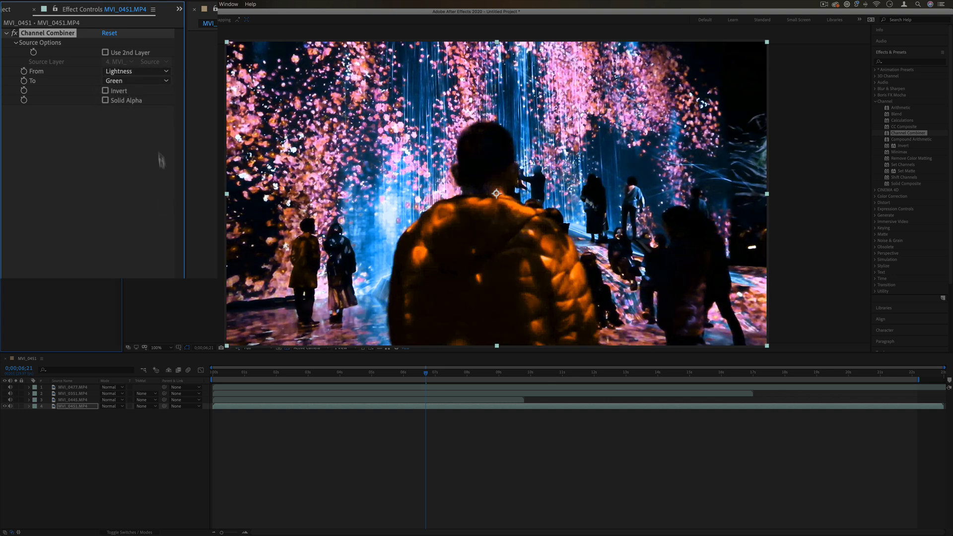
click(135, 81)
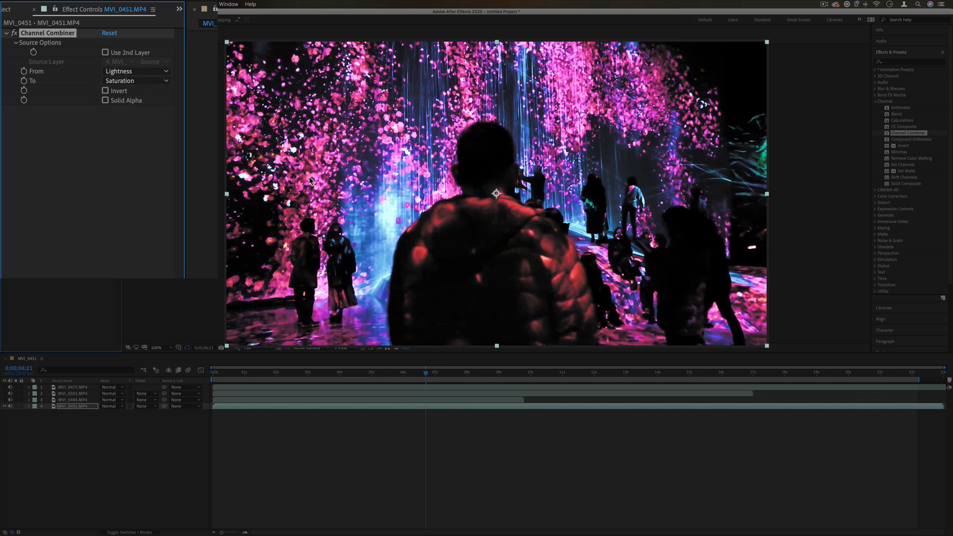
mouse_move(266, 207)
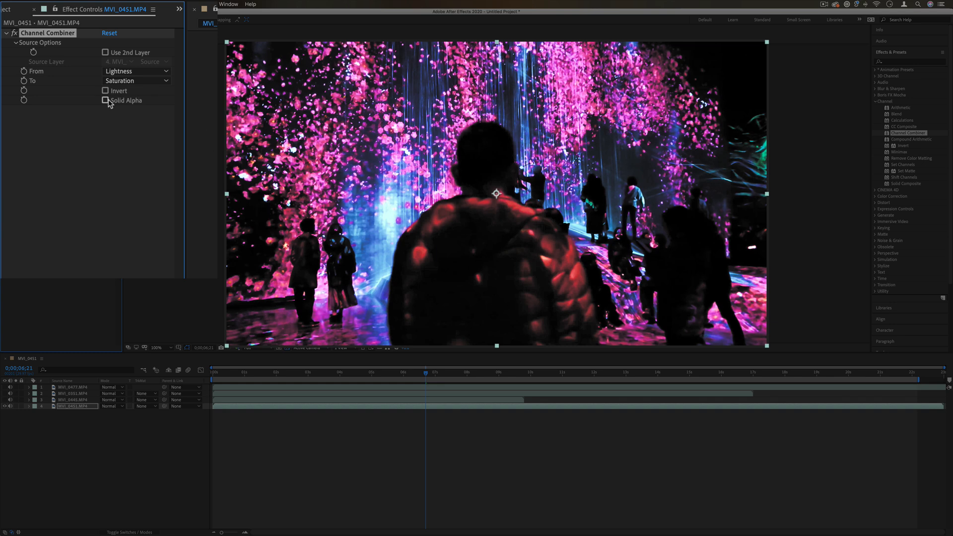
click(136, 80)
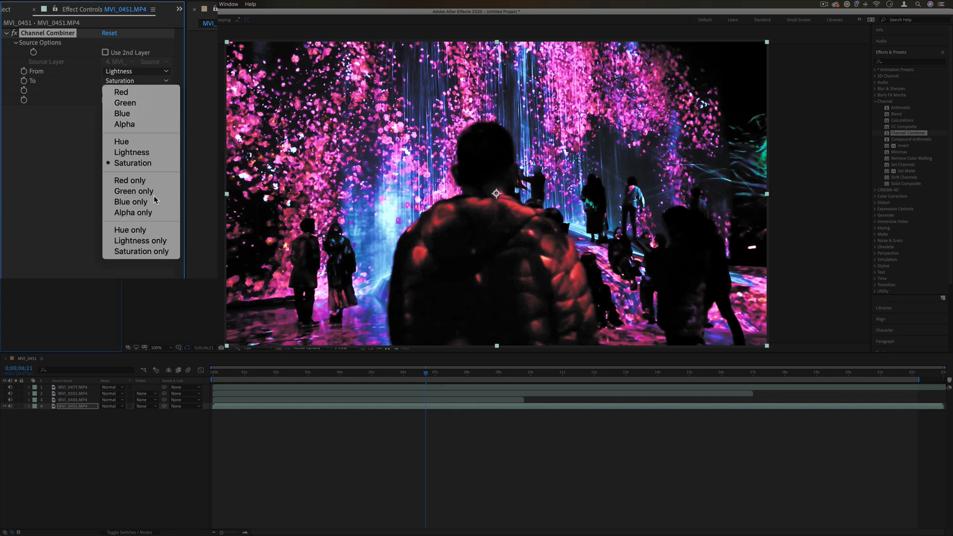
click(133, 191)
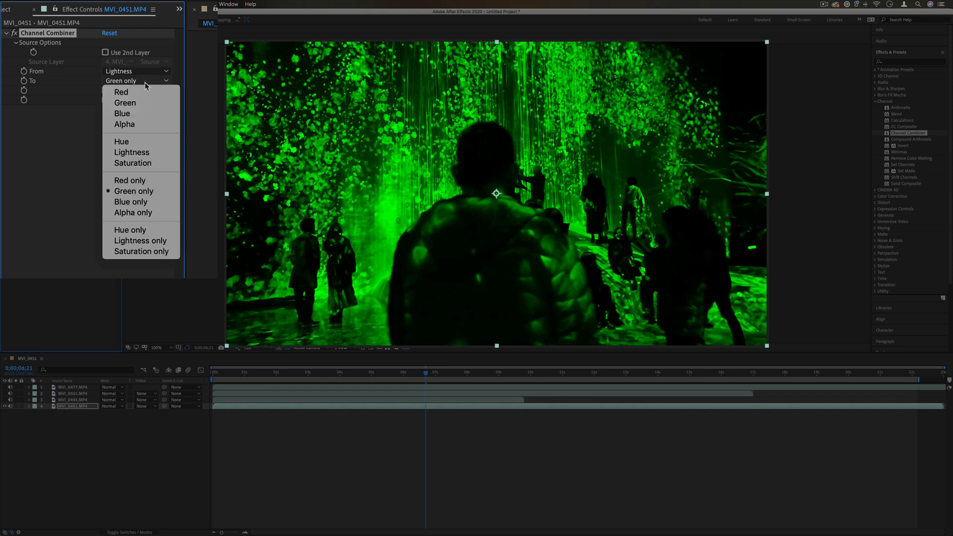
click(132, 202)
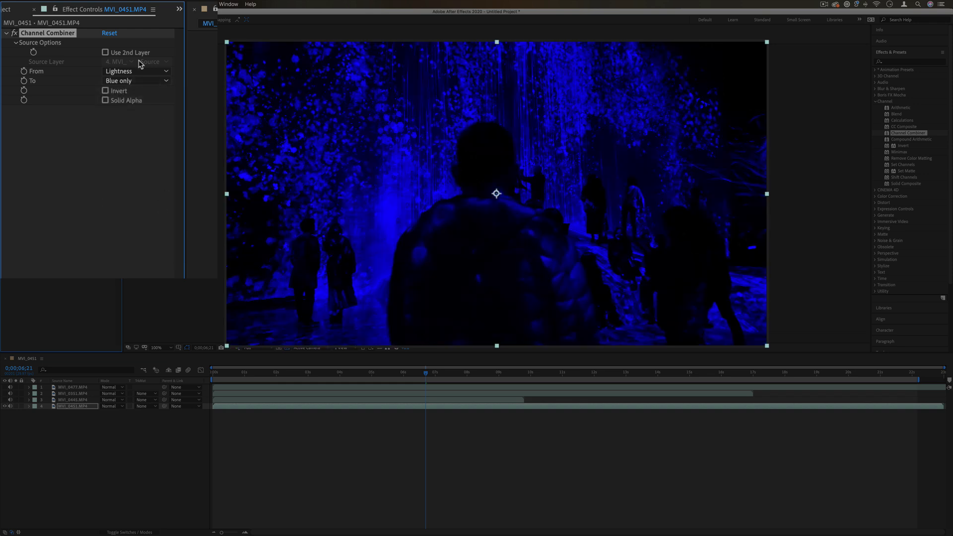
click(136, 81)
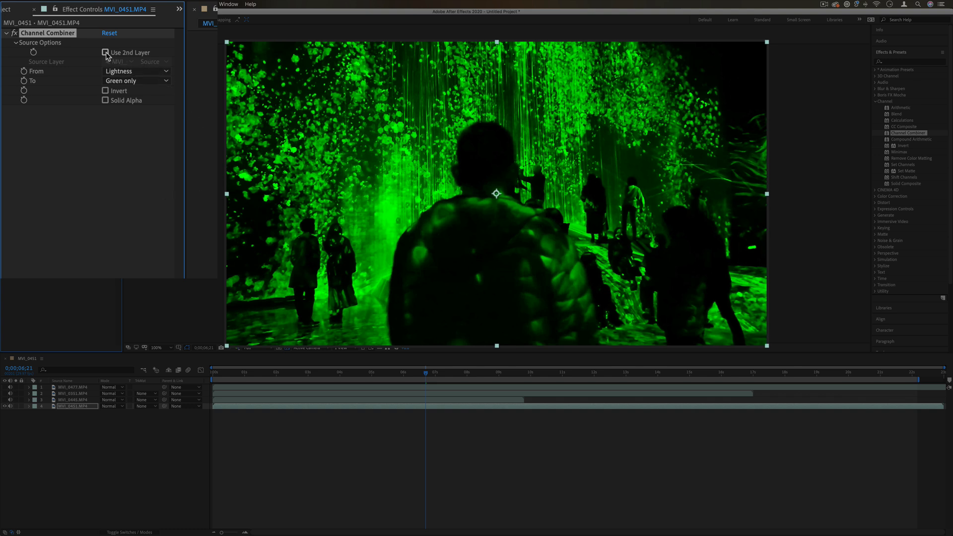
Step: Enable Use 2nd Layer and pick layer 1 as Channel Combiner's source layer
click(105, 53)
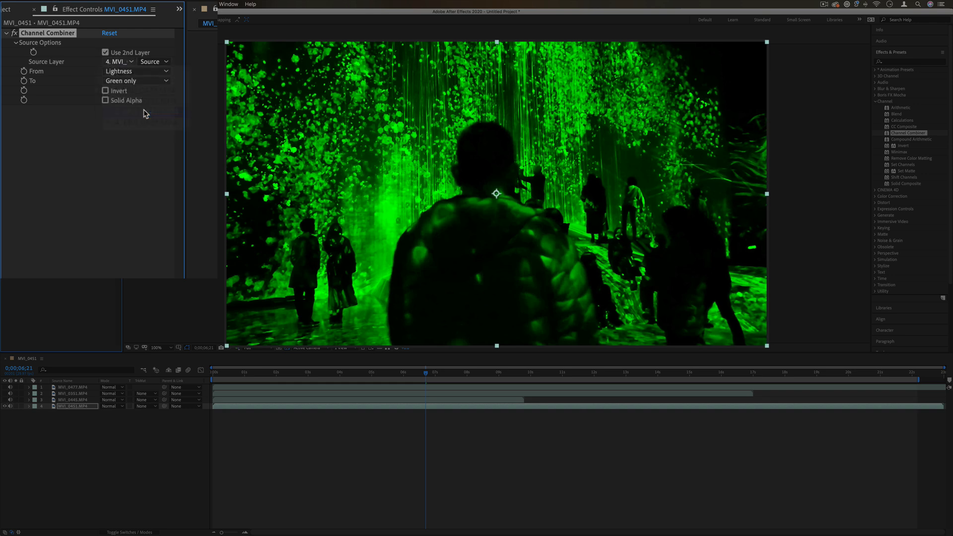
click(135, 81)
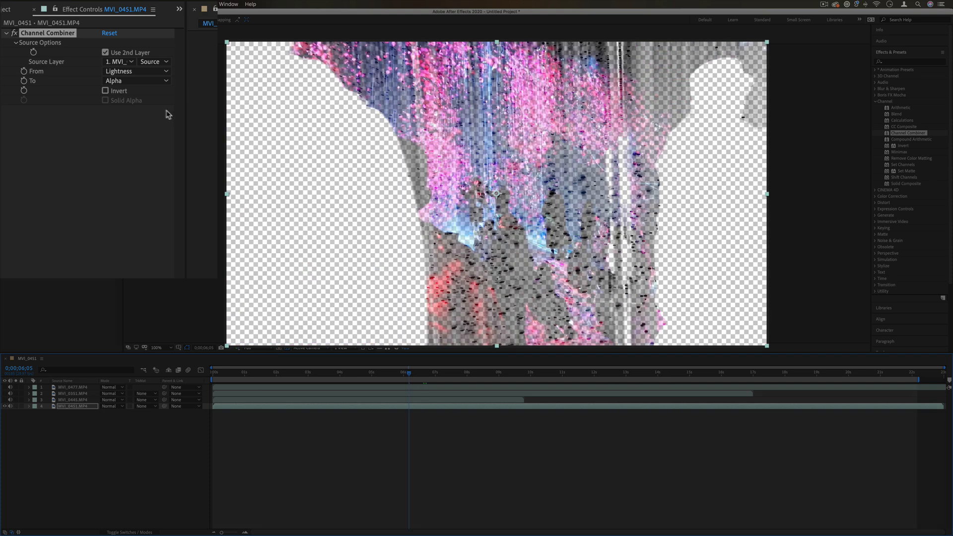
mouse_move(394, 375)
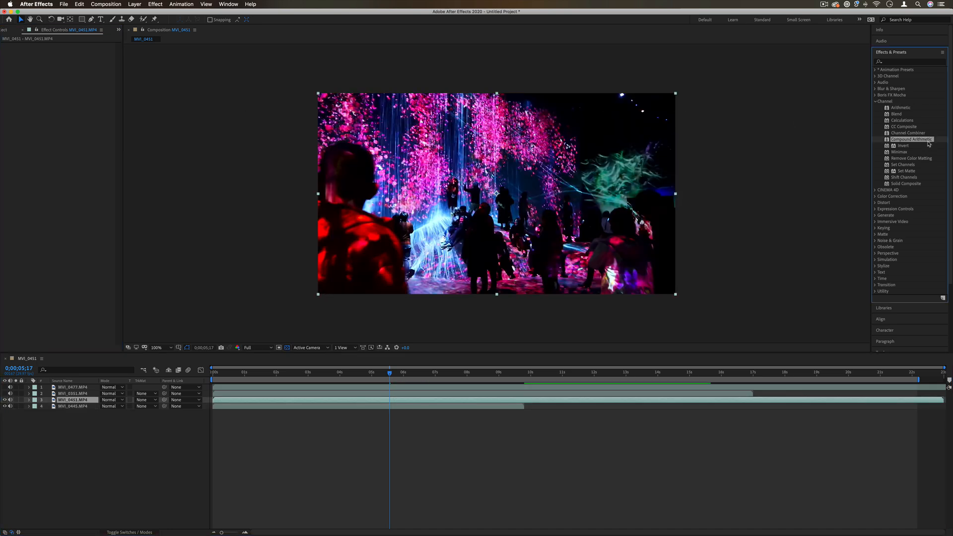
Step: Apply Compound Arithmetic and switch its operator to Lighter
double_click(911, 139)
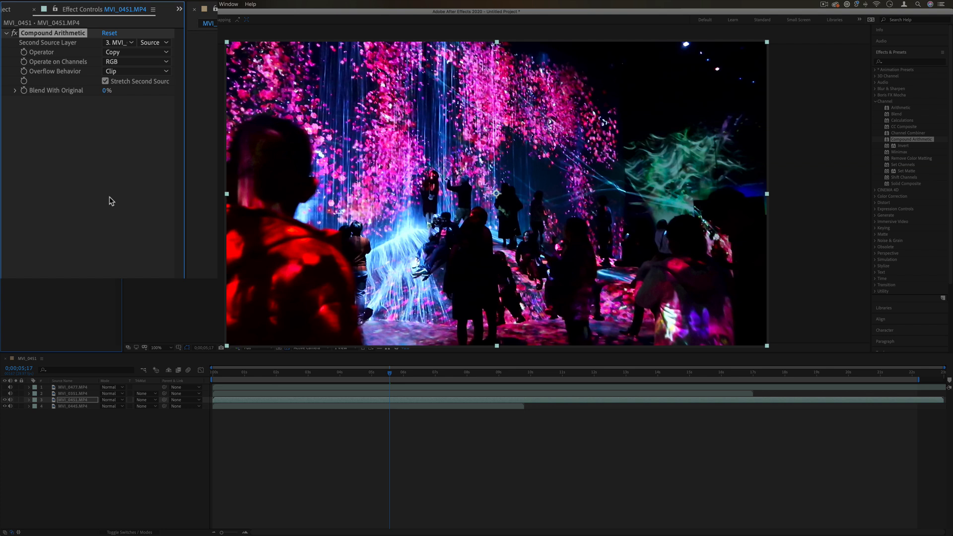
mouse_move(119, 76)
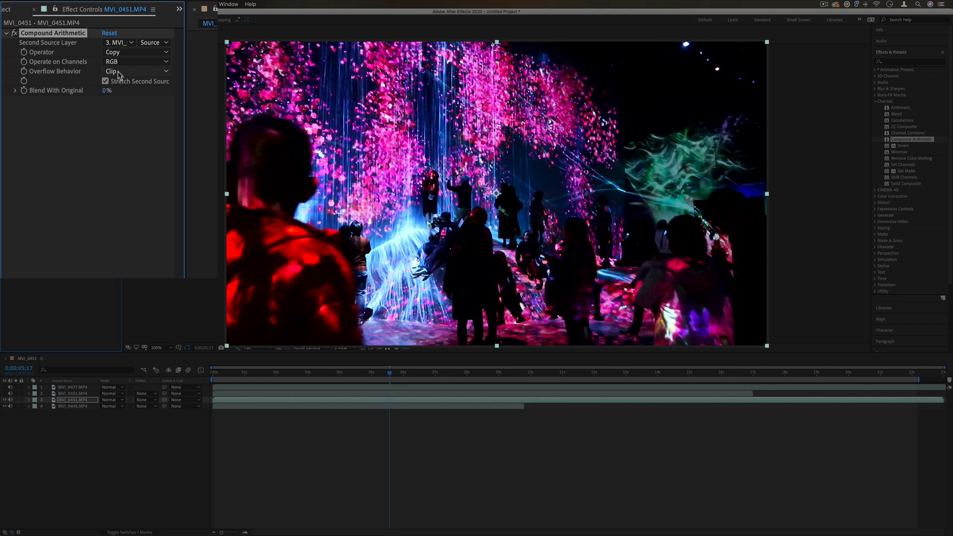
click(119, 41)
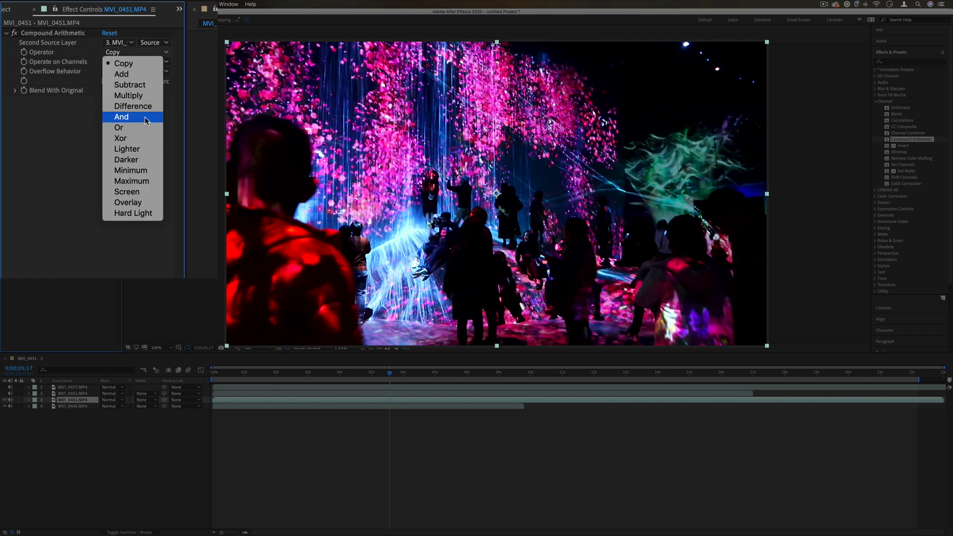
click(127, 149)
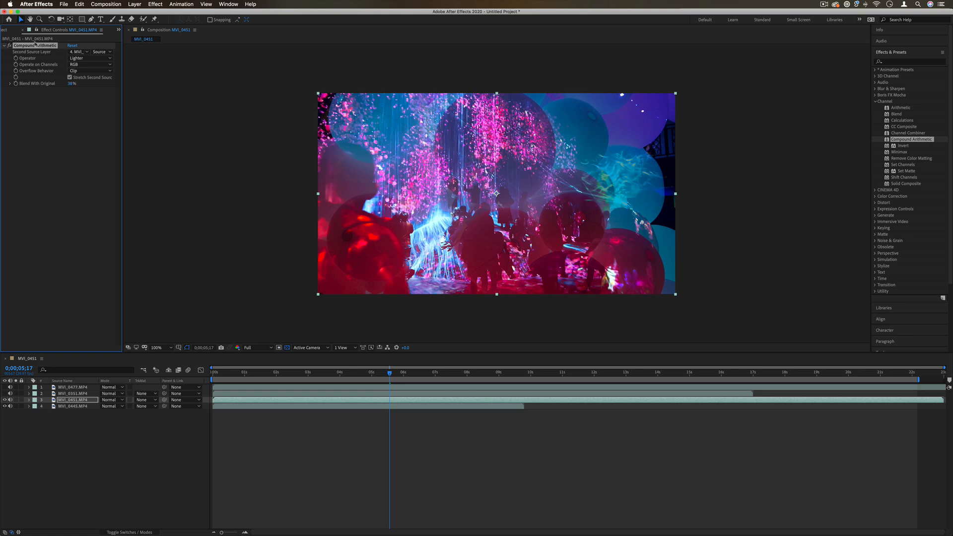
mouse_move(55, 58)
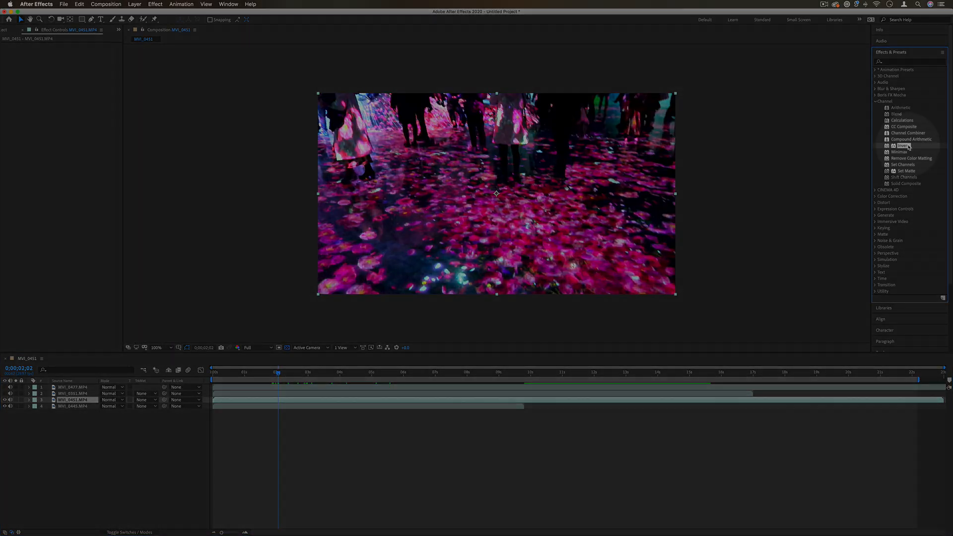
Step: Apply Invert on the red then green channel and raise Blend With Original to about 56%
double_click(900, 146)
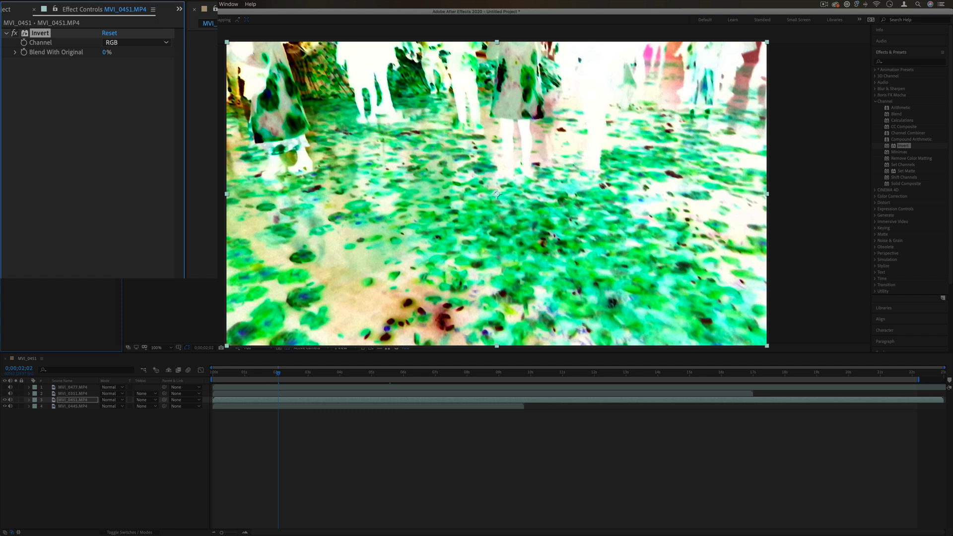
click(137, 42)
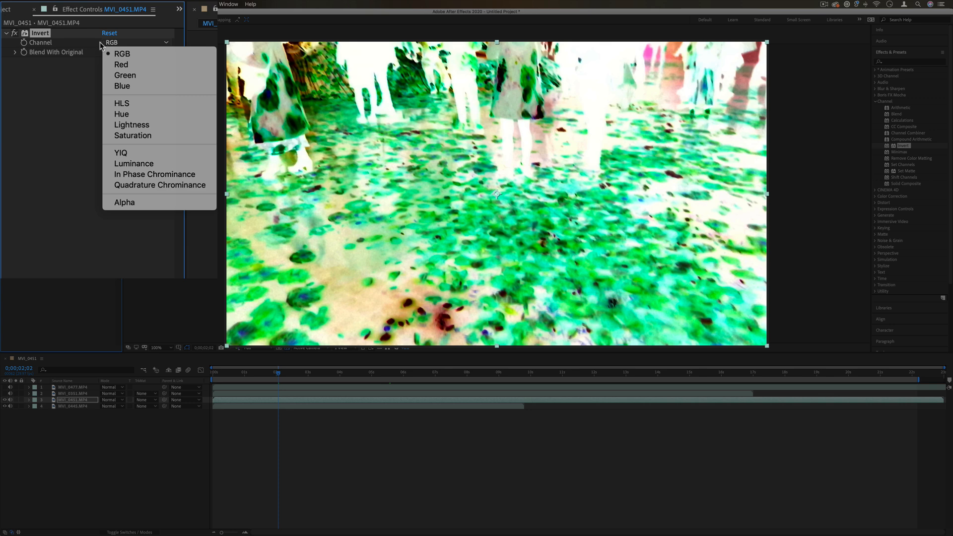
click(121, 65)
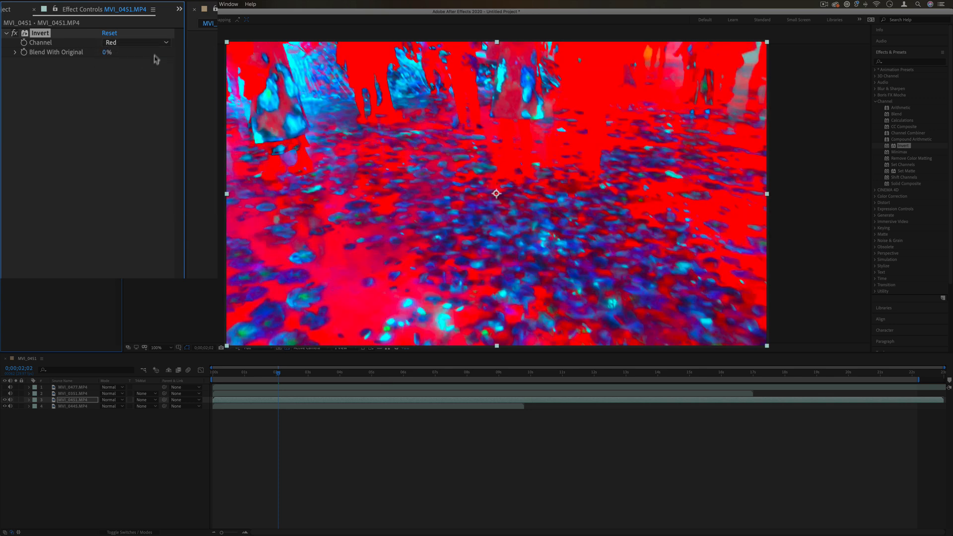
click(137, 43)
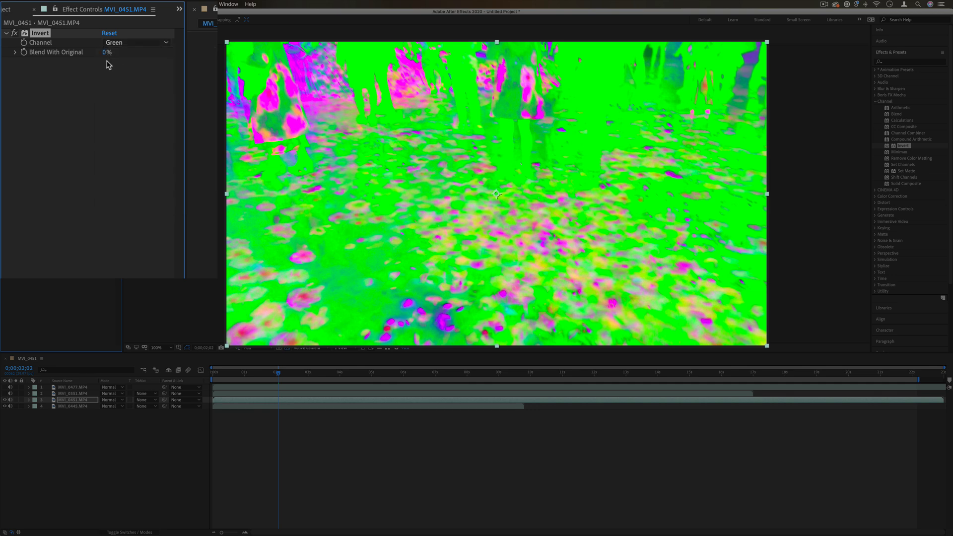
drag(107, 51, 121, 52)
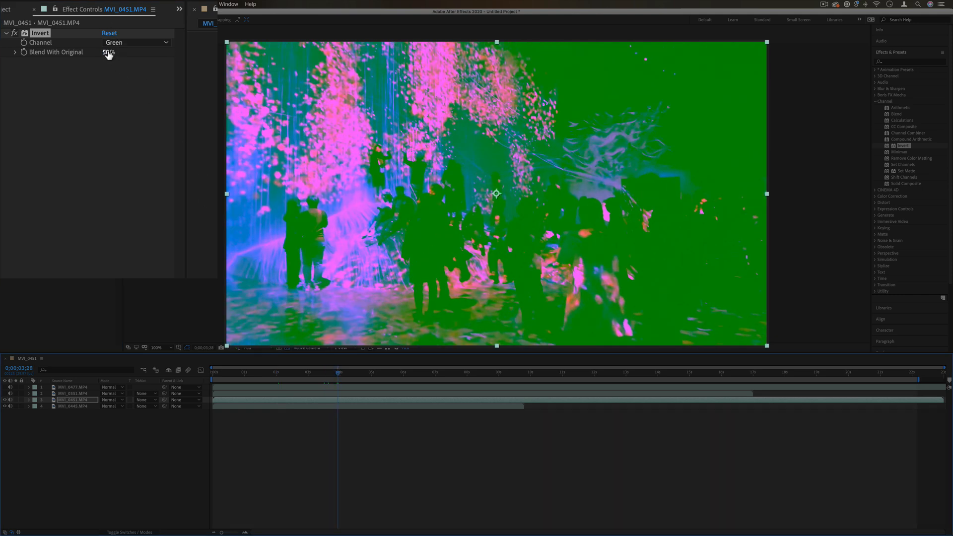
drag(109, 51, 121, 52)
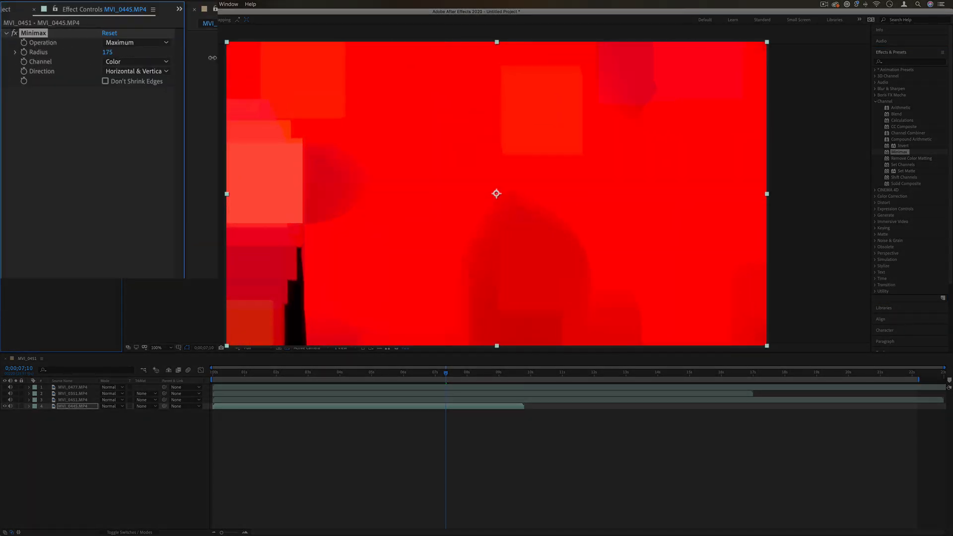
Step: Set Minimax radius 20 and switch the operation between Maximum and Minimum
text(20)
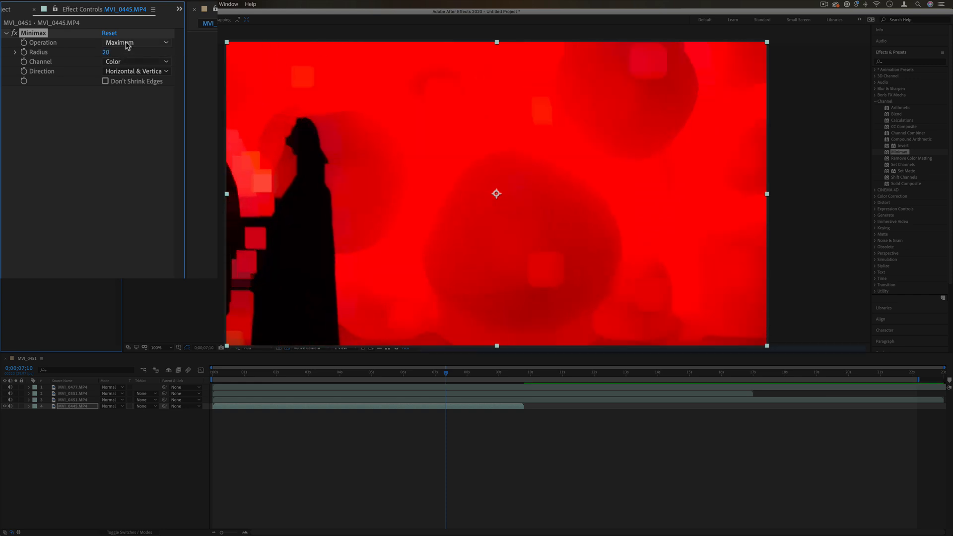
click(136, 42)
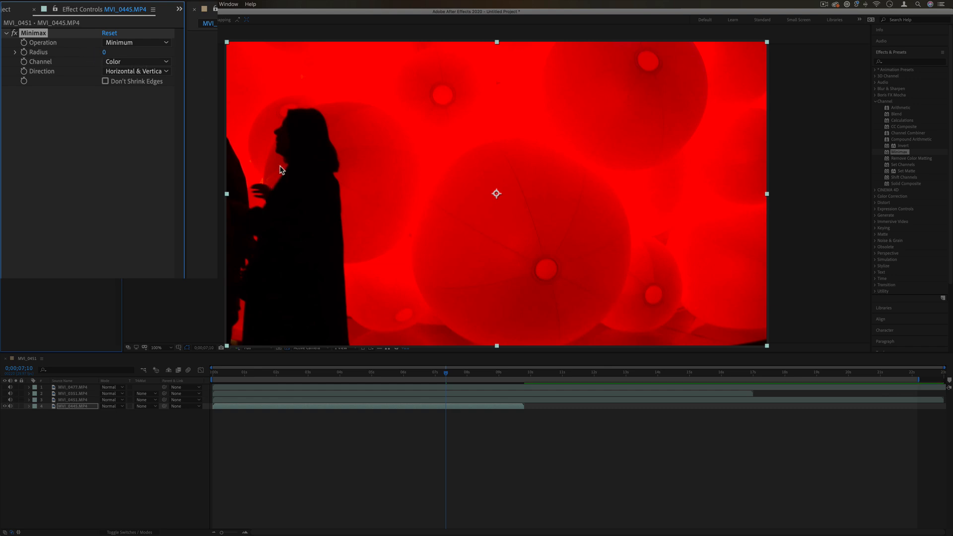
mouse_move(328, 129)
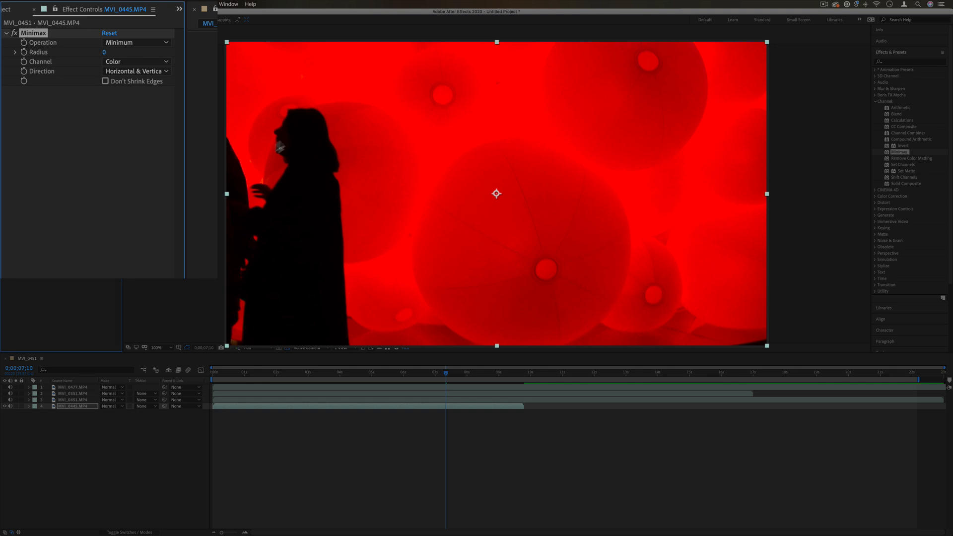
mouse_move(278, 192)
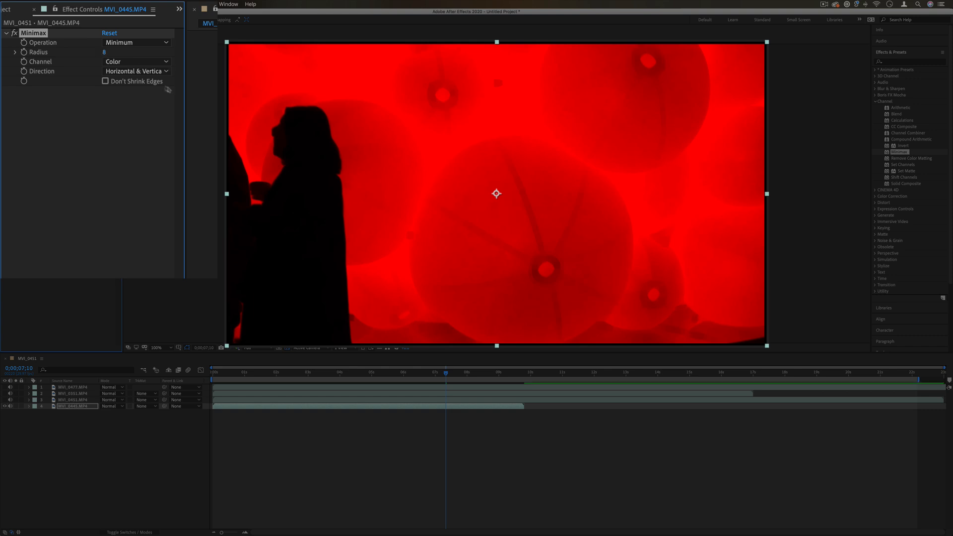
click(136, 43)
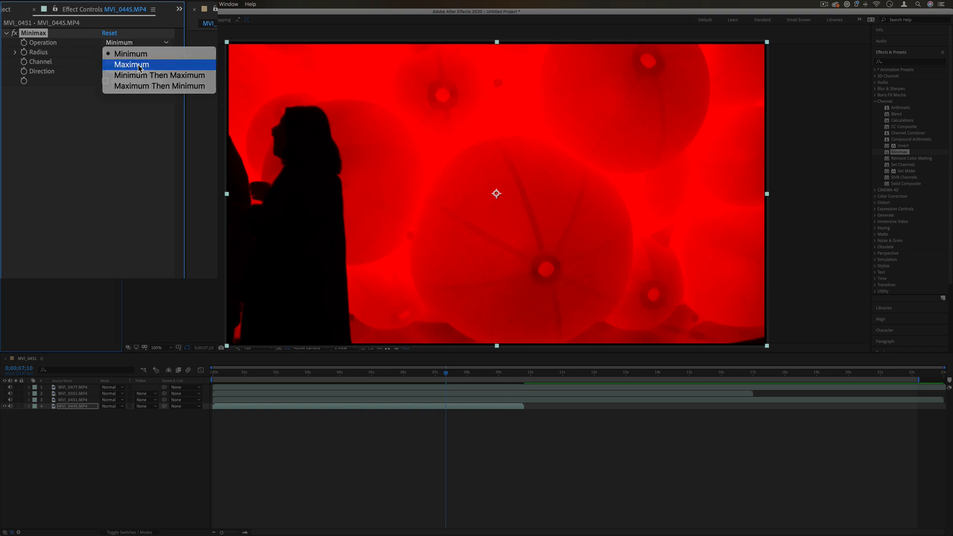
click(131, 63)
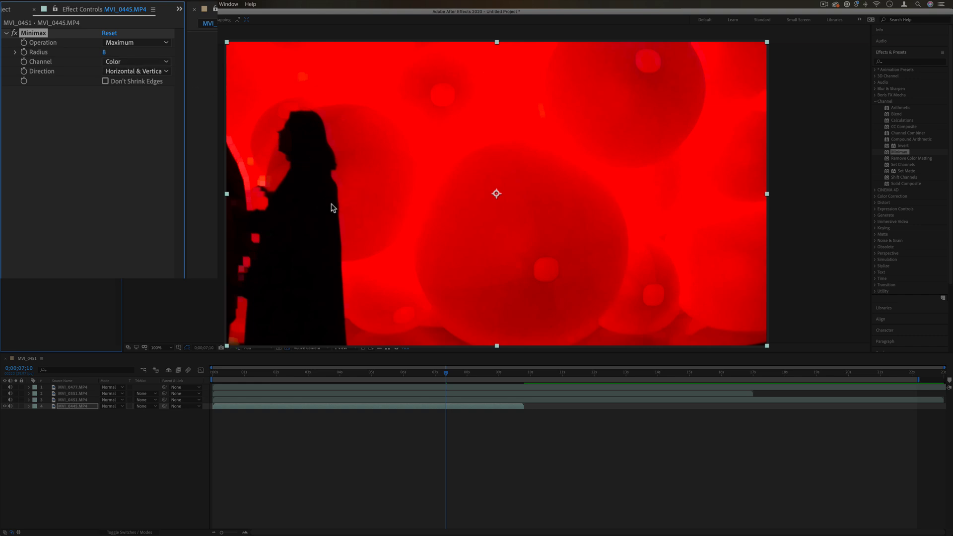
mouse_move(323, 229)
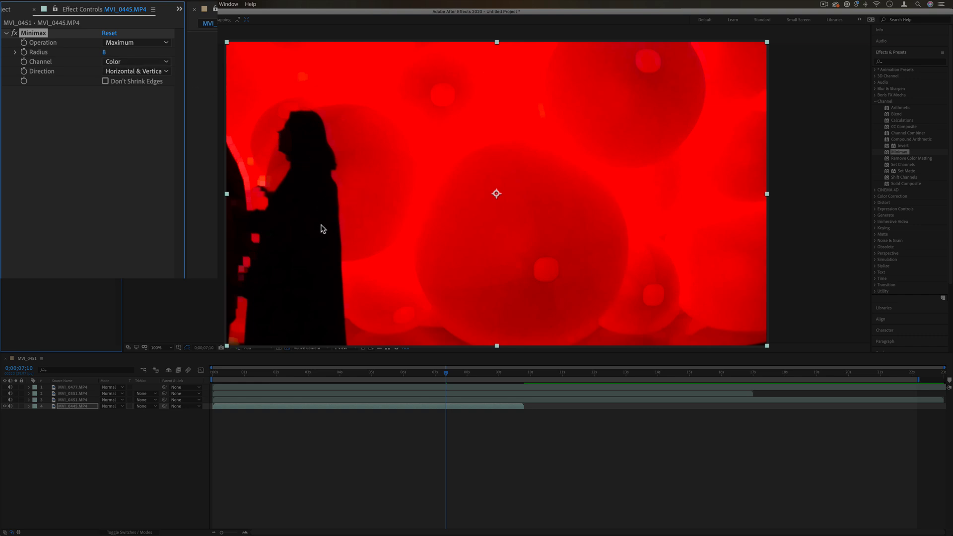
Step: Set Minimax to the Blue channel and reopen the operation list for horizontal-only Minimum
click(136, 61)
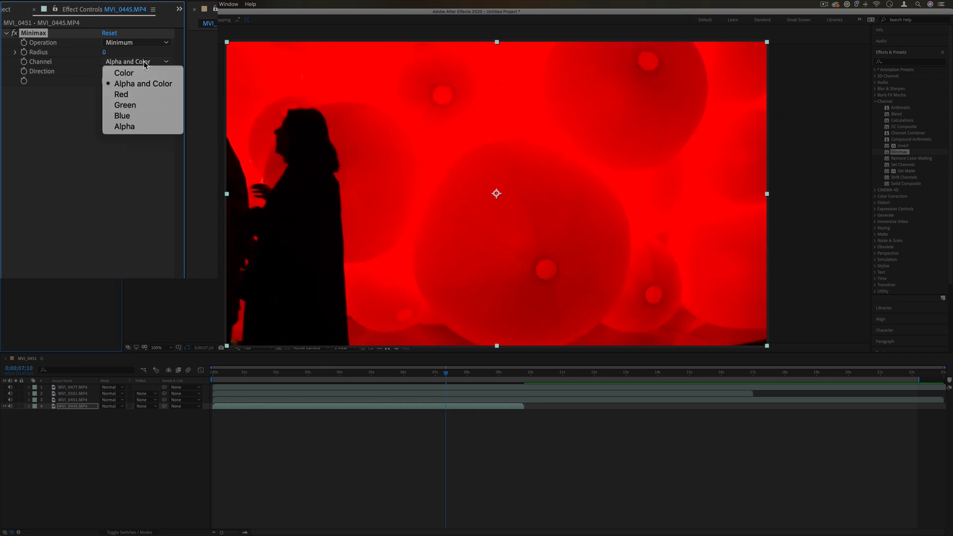
click(126, 104)
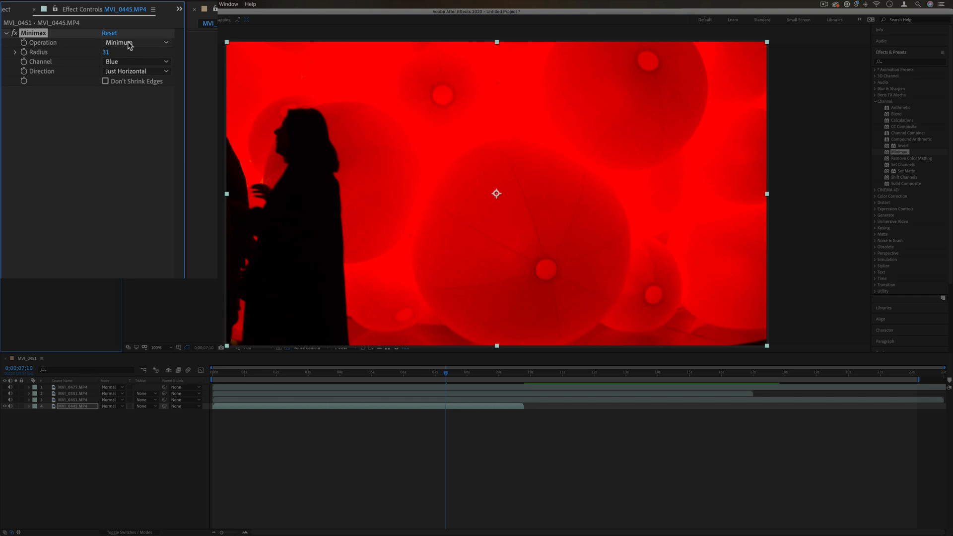
click(136, 62)
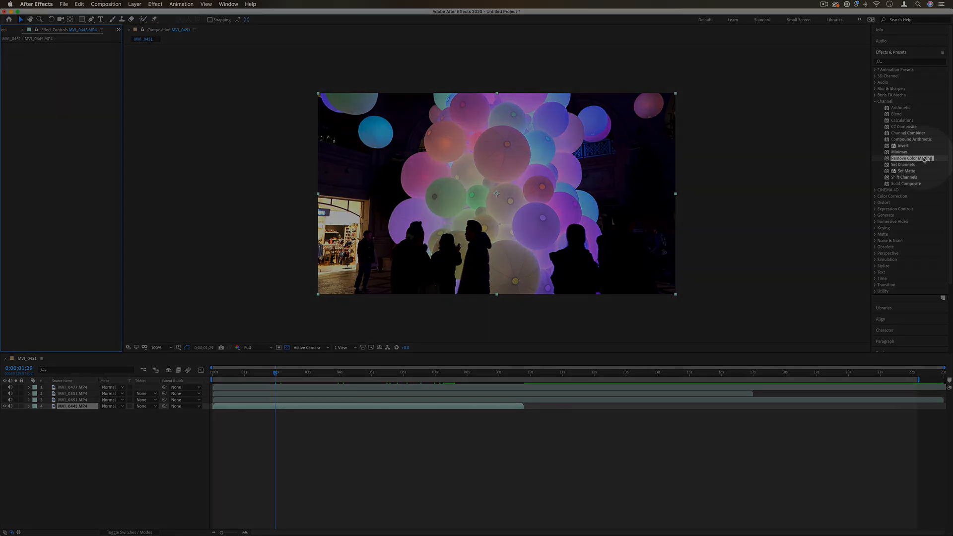
Step: Add Remove Color Matting and Color Key to MVI_0445, keying out the pale blue picked from the frame
double_click(911, 158)
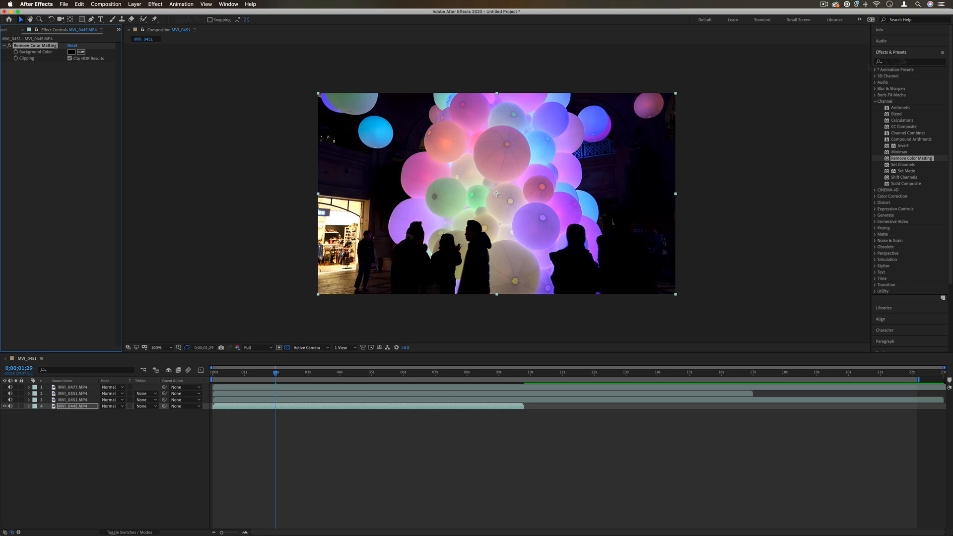
text(key)
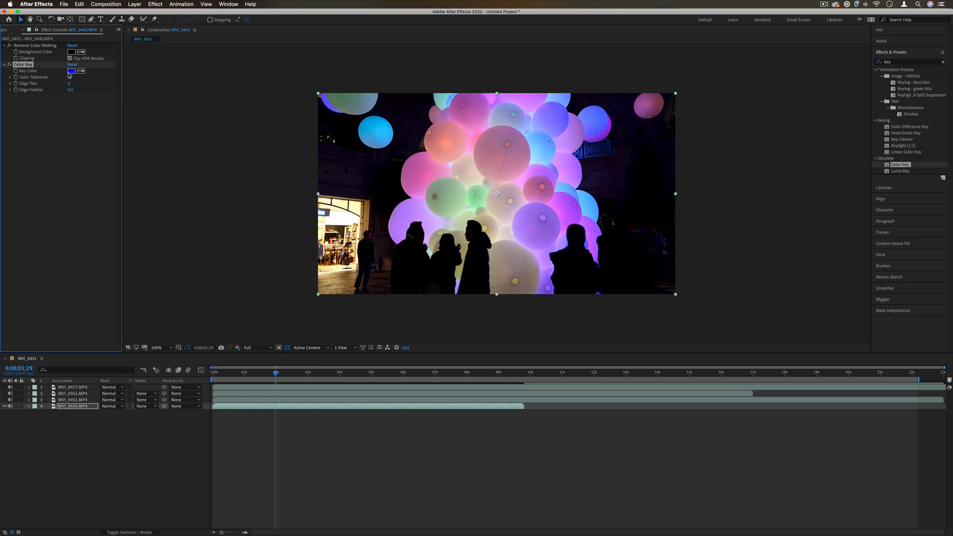
click(71, 71)
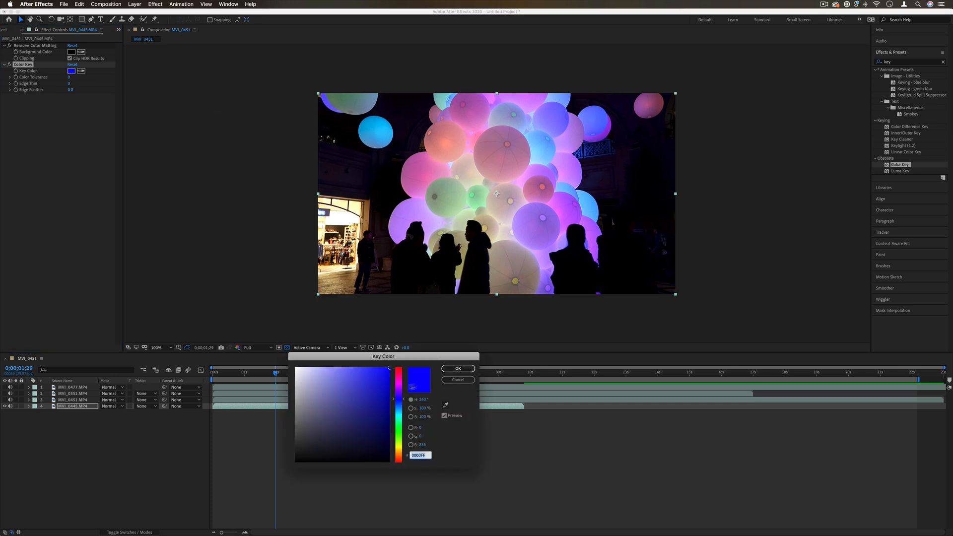
click(457, 369)
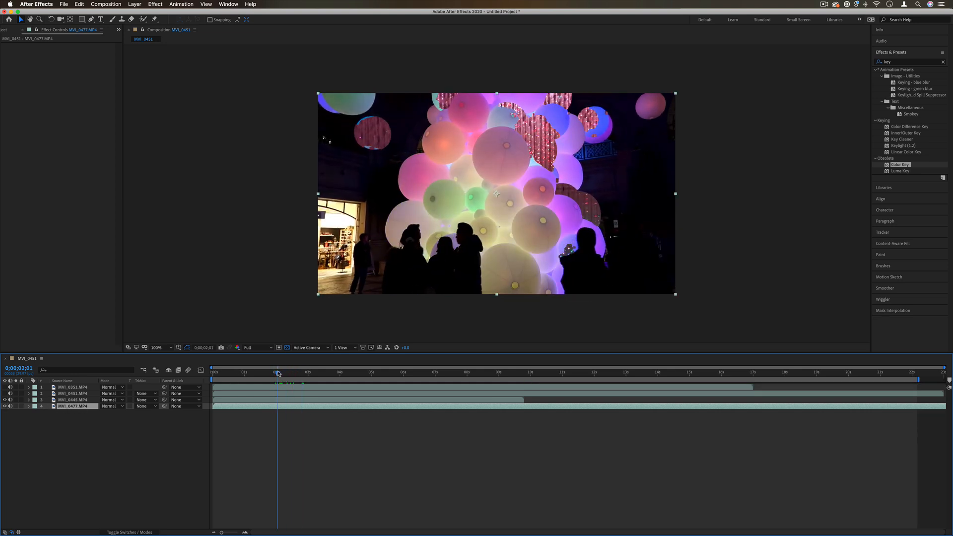
click(73, 399)
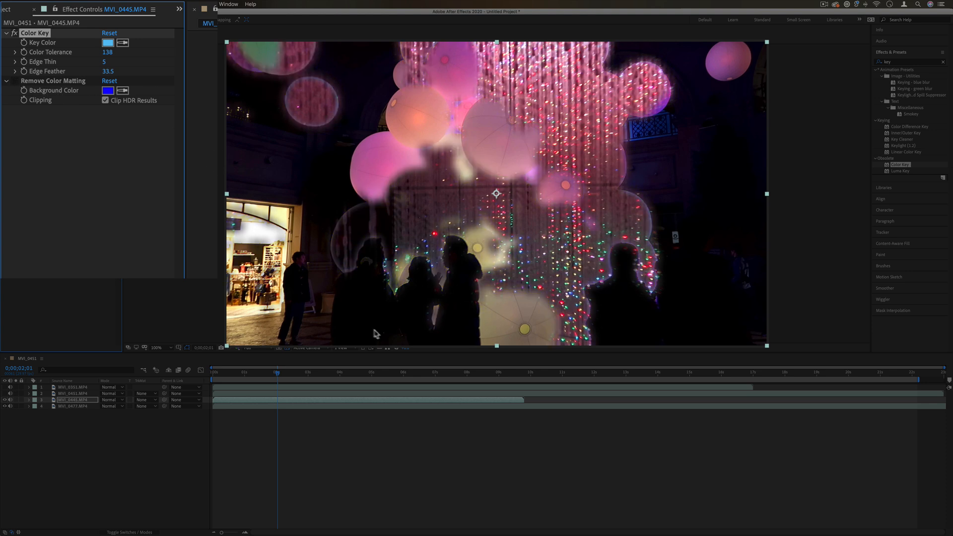
mouse_move(357, 266)
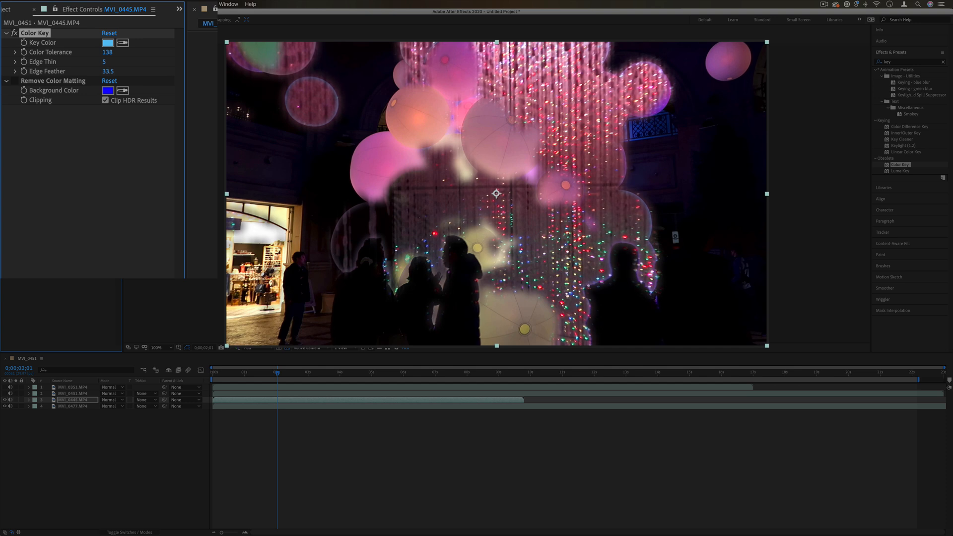
Step: Set the Remove Color Matting background colour to near-white so the clip beneath shows cleanly
click(107, 90)
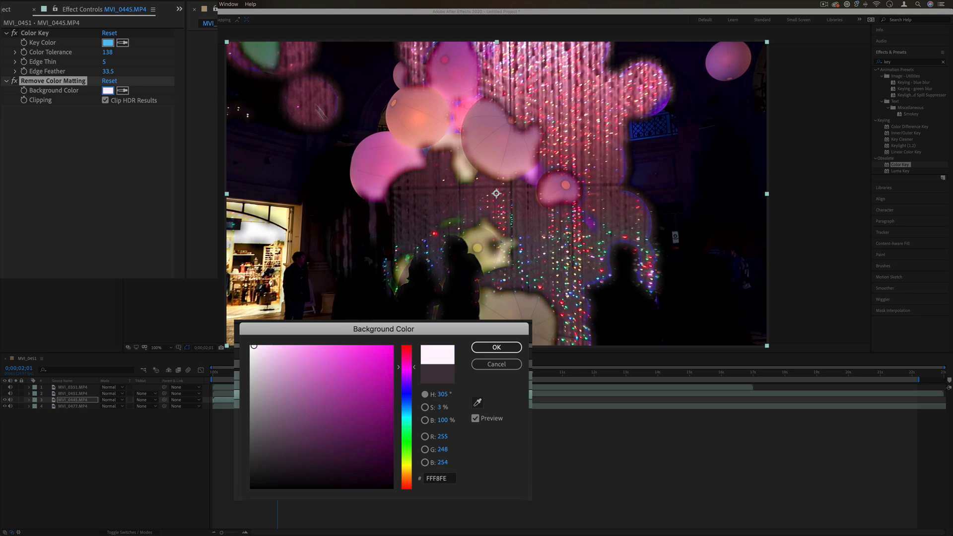
click(497, 347)
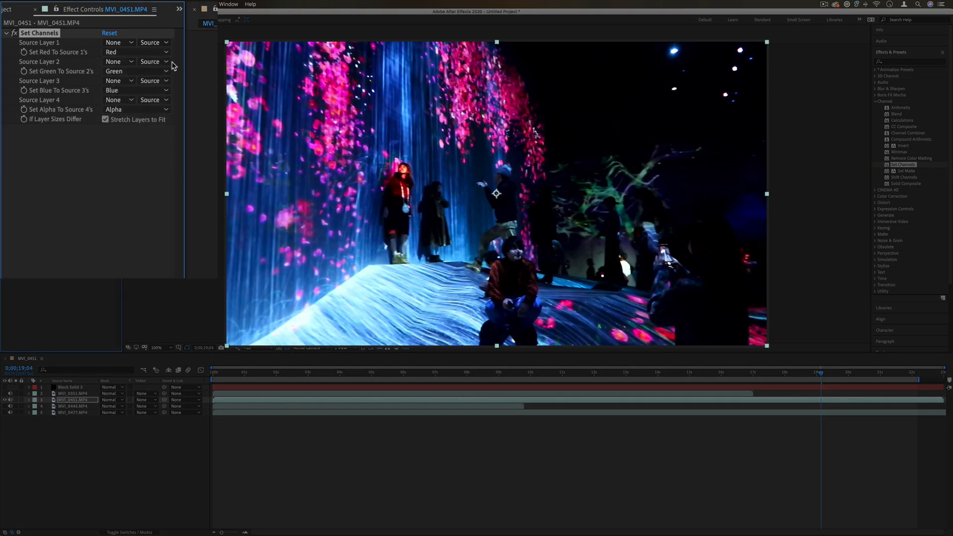
mouse_move(102, 51)
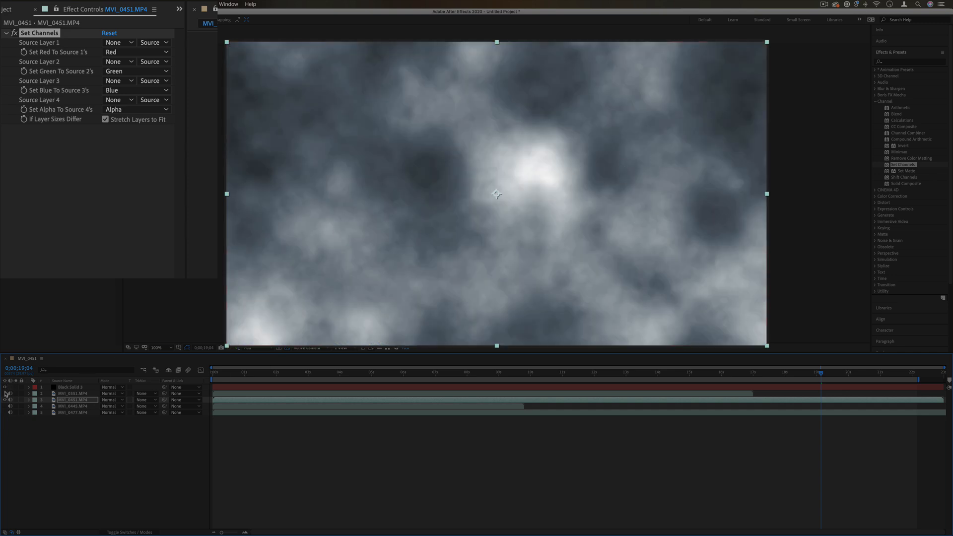
Step: In Set Channels on MVI_0451, use Black Solid 3 as Source Layer 1 and take red from its green channel
click(119, 41)
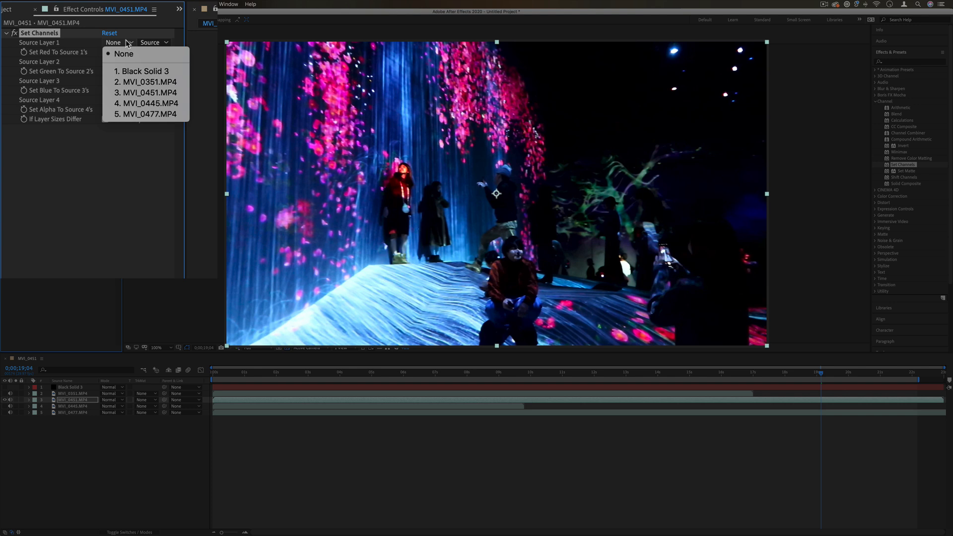
click(148, 71)
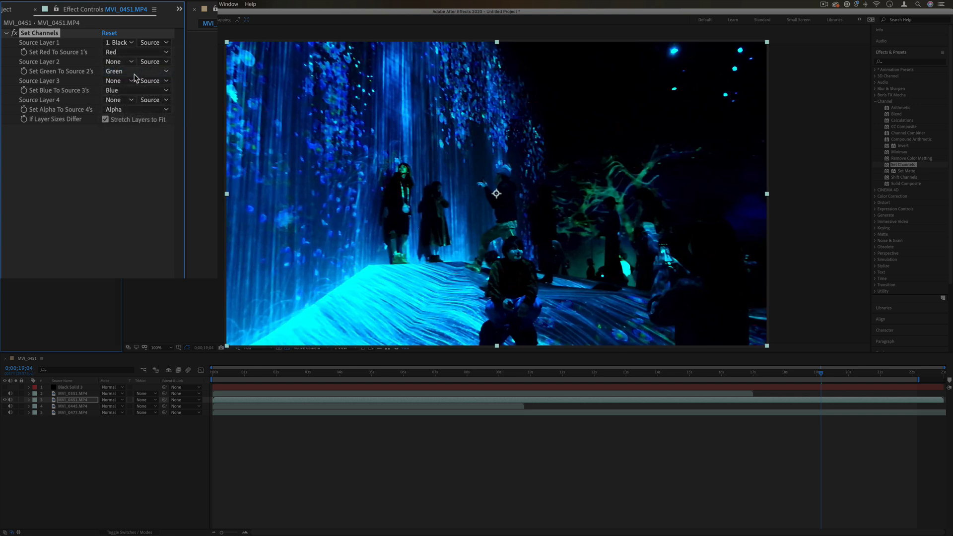
click(120, 52)
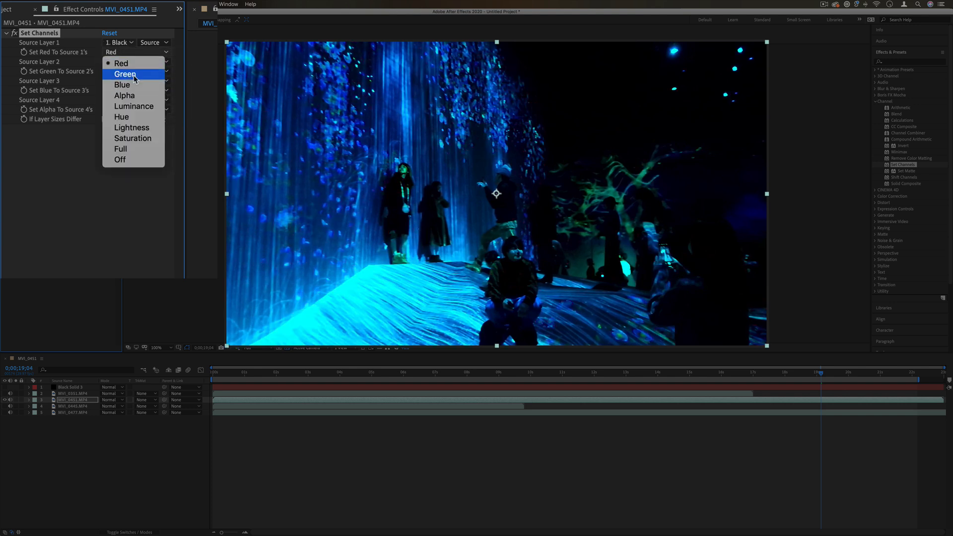
click(125, 73)
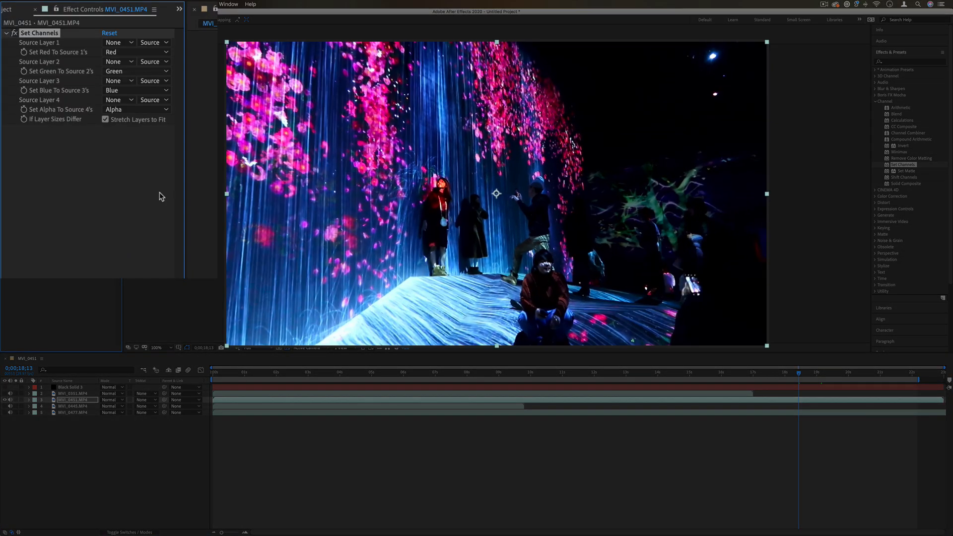
Step: Set Source Layer 1 to Black Solid 3 including its Effects & Masks
click(117, 42)
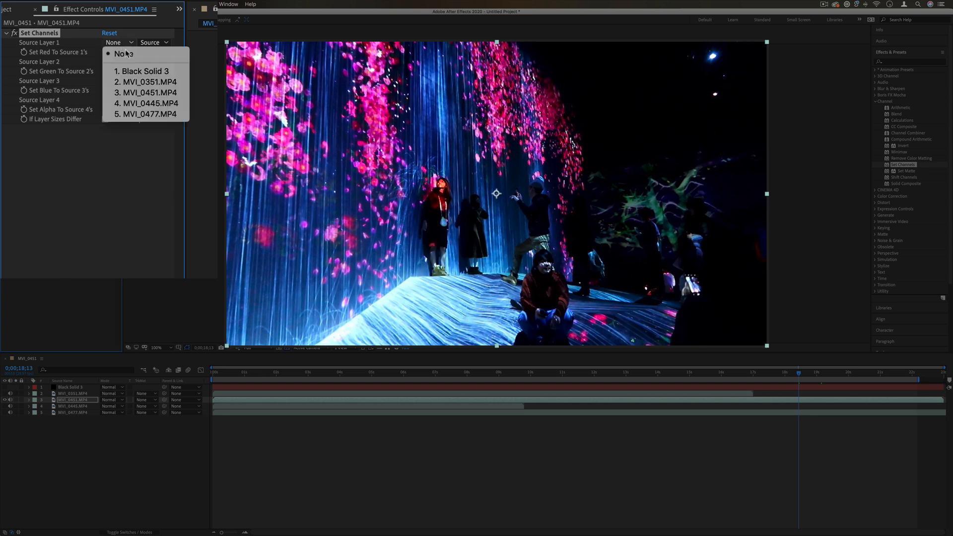
click(146, 72)
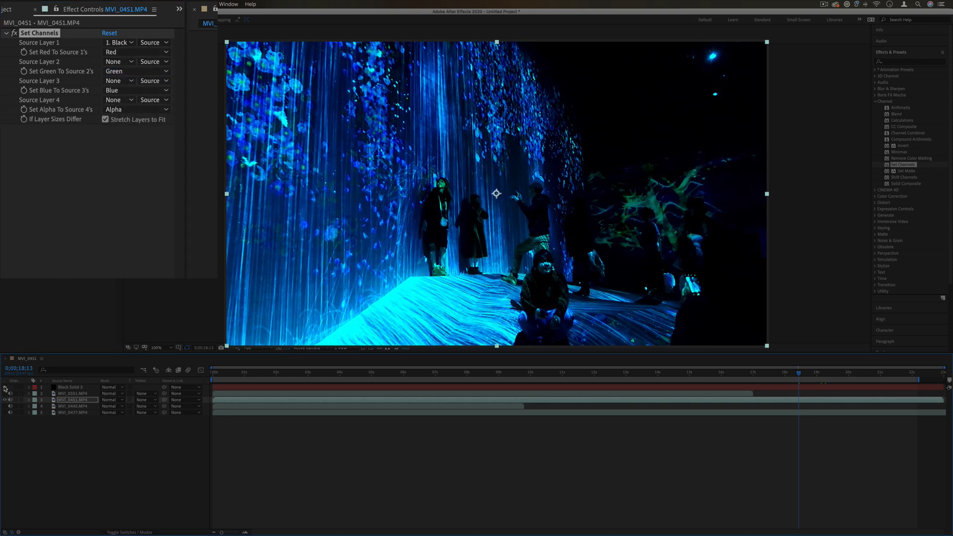
click(153, 42)
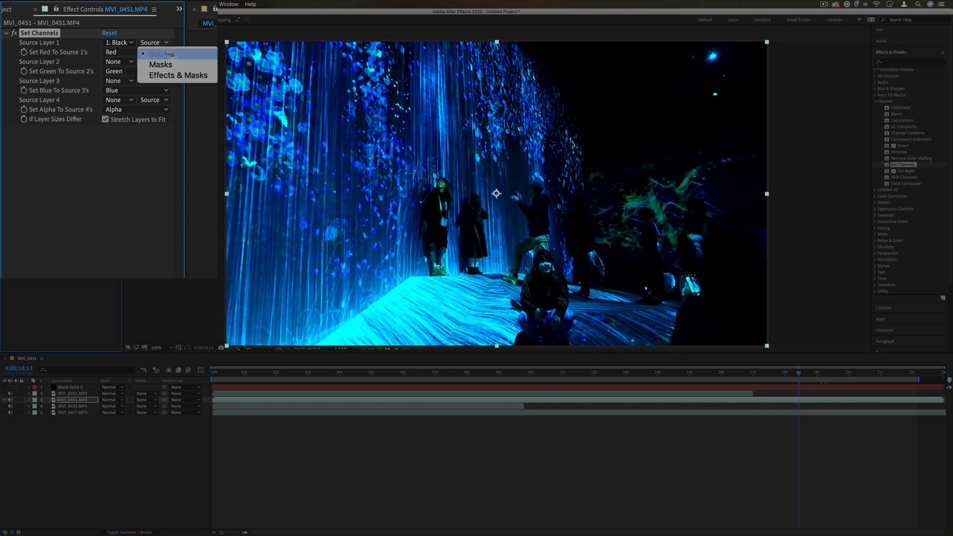
click(177, 74)
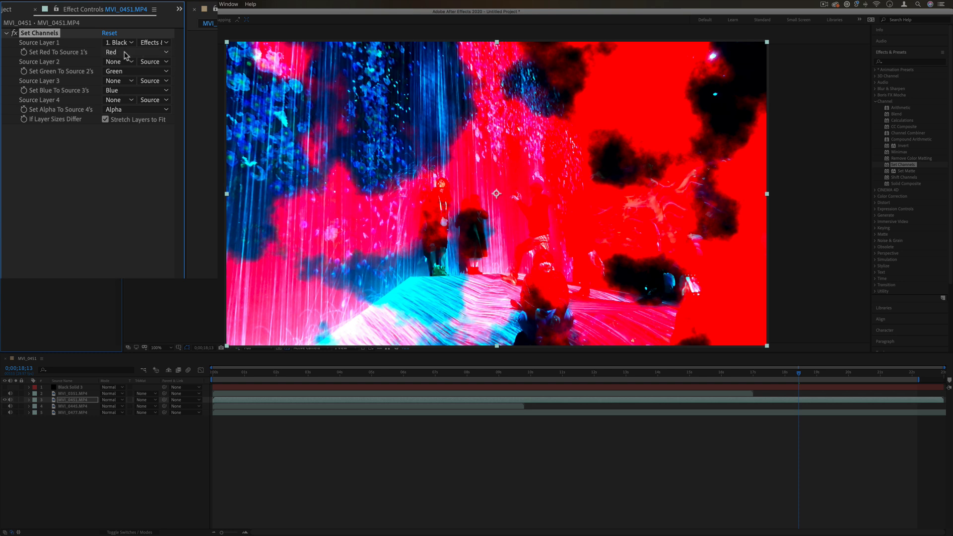
Step: Set Source 4 to the noise solid and take alpha from its luminance, giving noise-shaped transparent holes
click(119, 100)
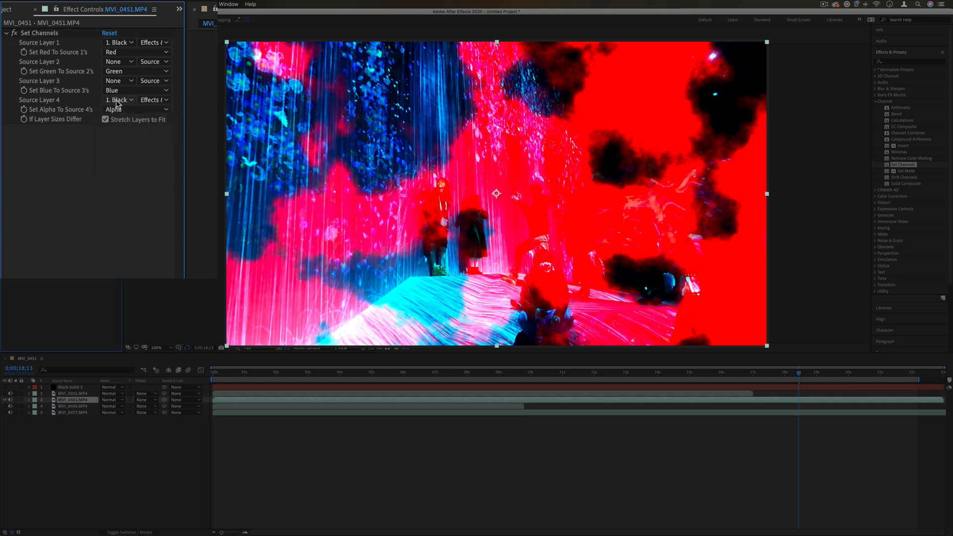
click(134, 110)
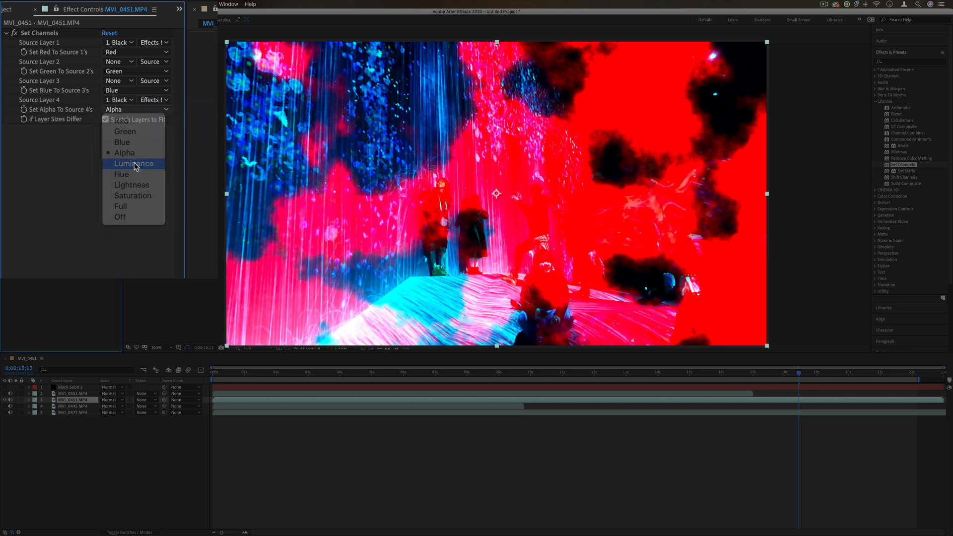
click(134, 164)
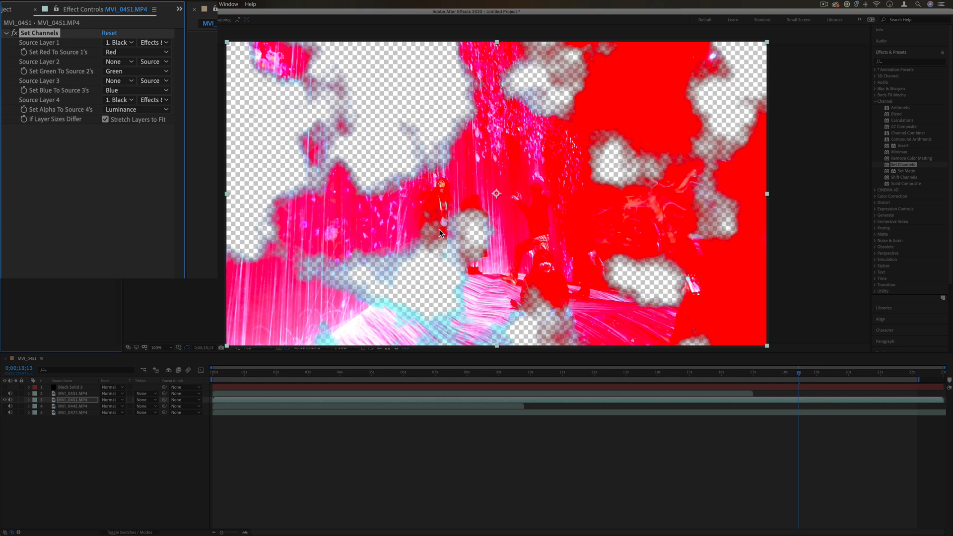
click(71, 387)
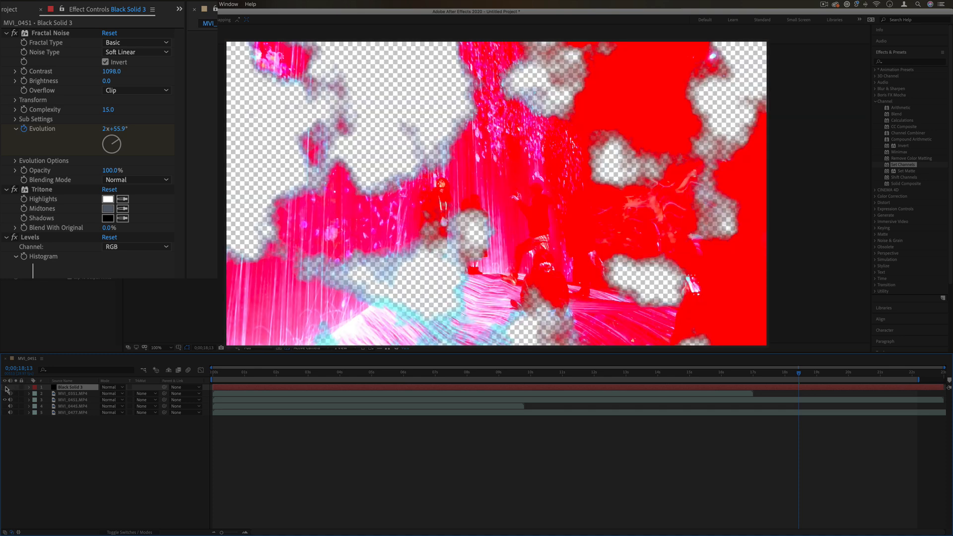
Step: Select MVI_0451 to replace Set Channels with Set Matte taking the matte from Black Solid 3
click(73, 400)
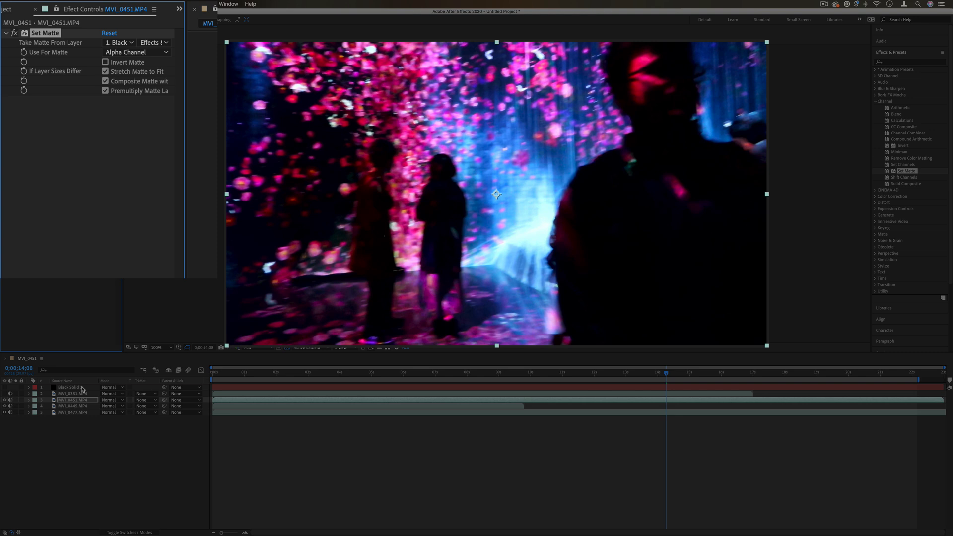
Step: Set Use For Matte to Lightness and invert the matte, cutting cloud-shaped holes into MVI_0451
click(152, 42)
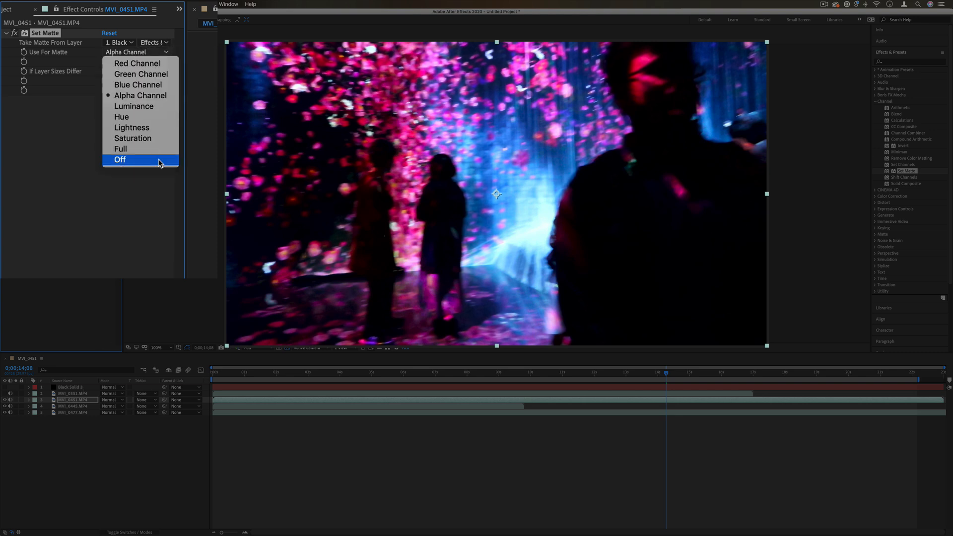
click(132, 127)
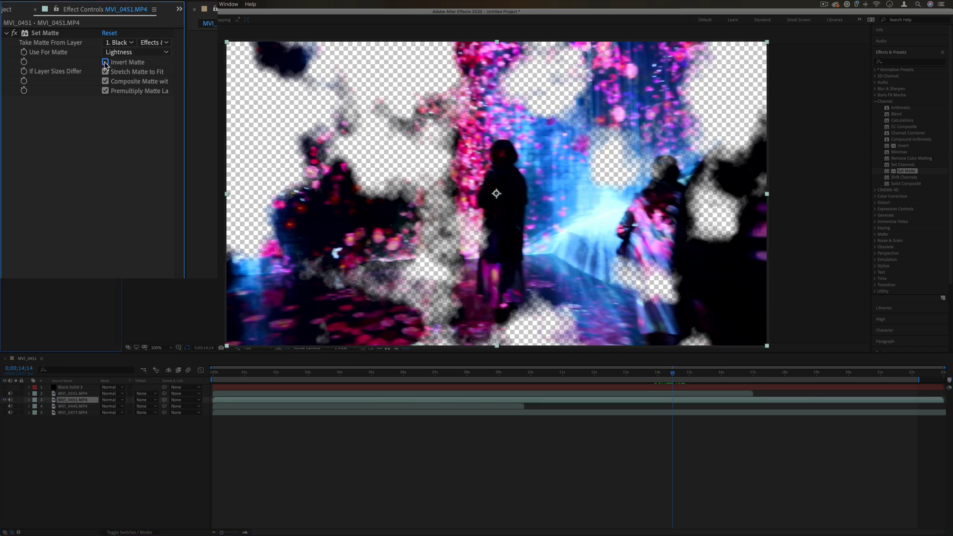
click(105, 62)
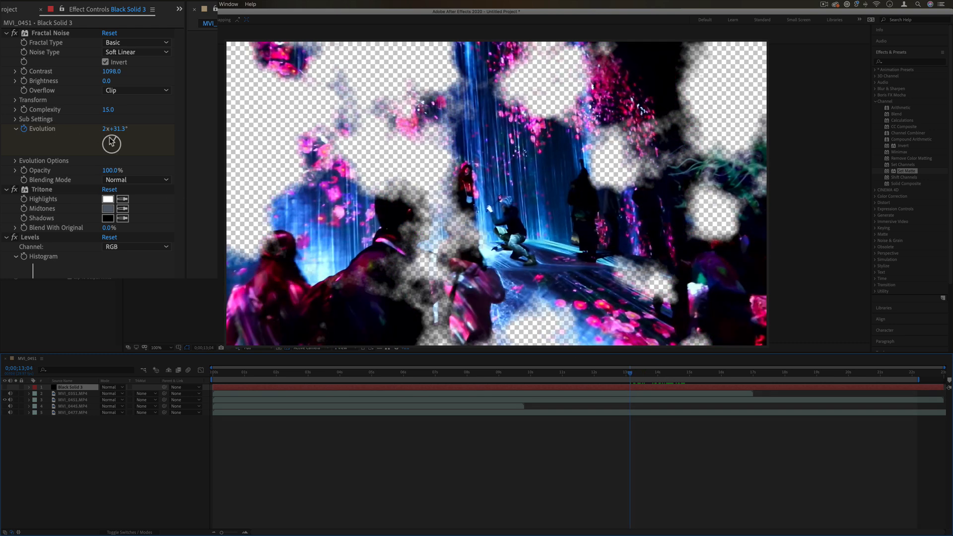
Step: Drag the Fractal Noise Evolution dial on Black Solid 3 to about 3x+135.2° for a new hole pattern
drag(112, 144, 121, 144)
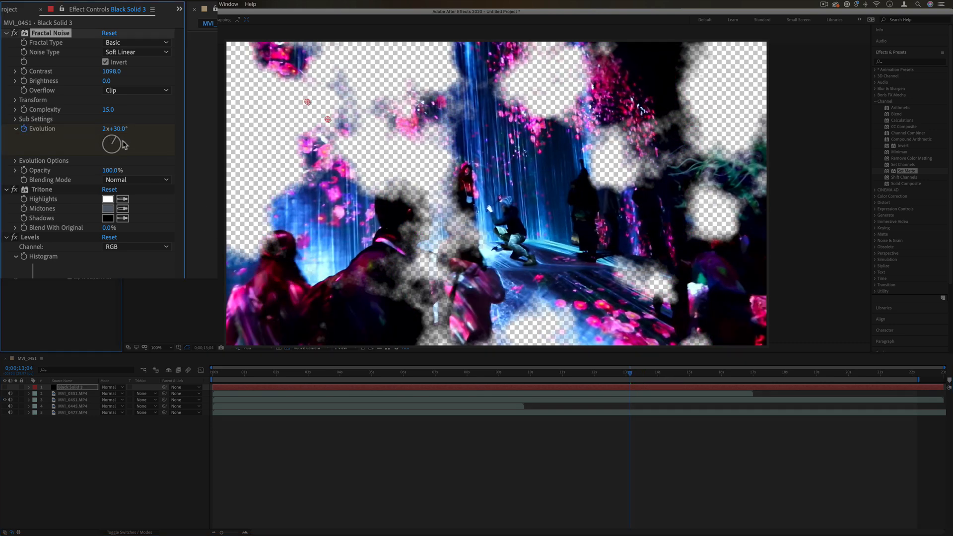
drag(112, 143, 111, 134)
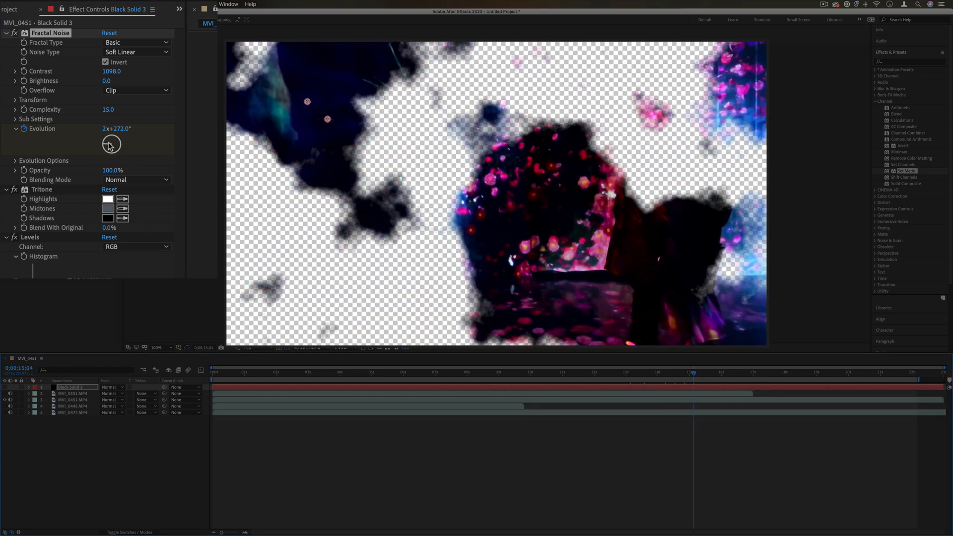
drag(111, 144, 115, 140)
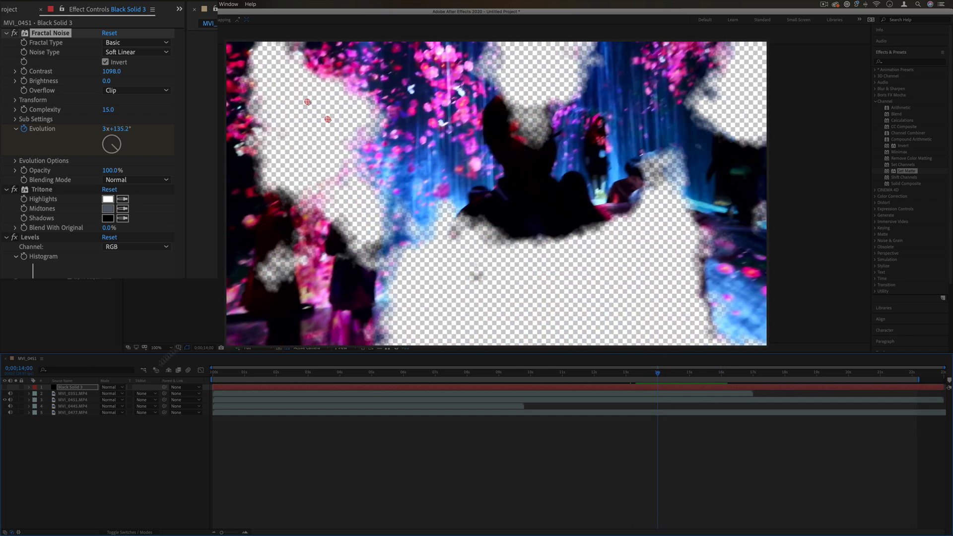
Step: Select the balloon clip and apply Shift Channels at its default mapping
click(73, 401)
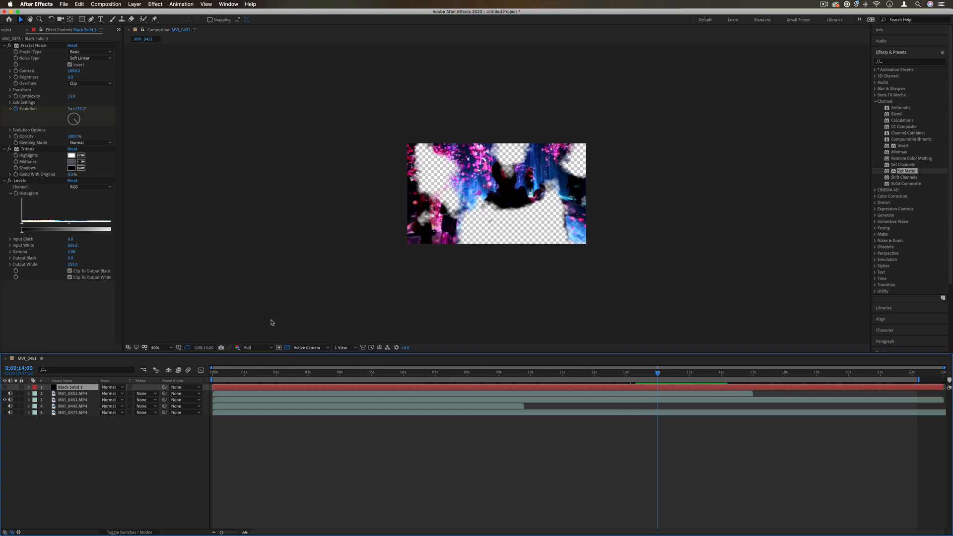
click(155, 348)
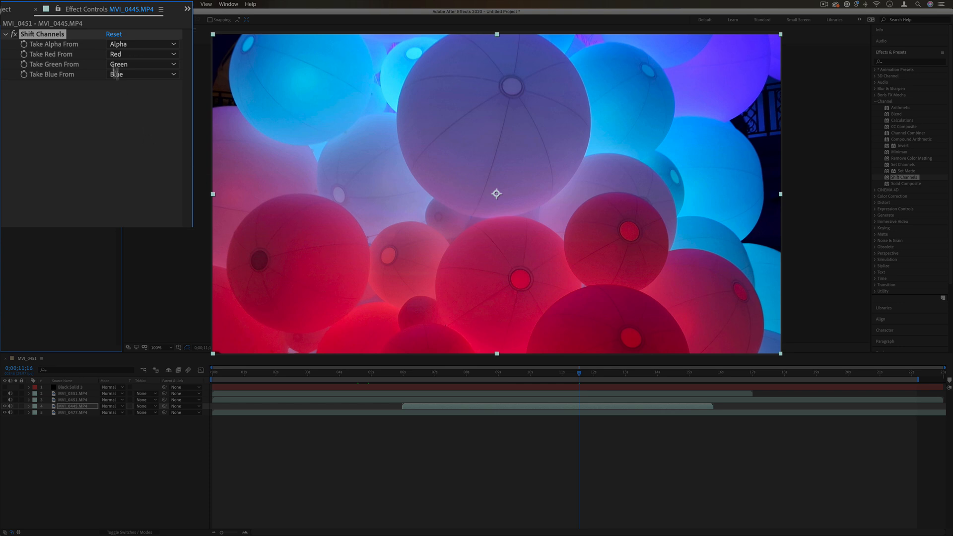
Step: Try Red and Saturation for Take Alpha From in Shift Channels, then return to Alpha
click(142, 44)
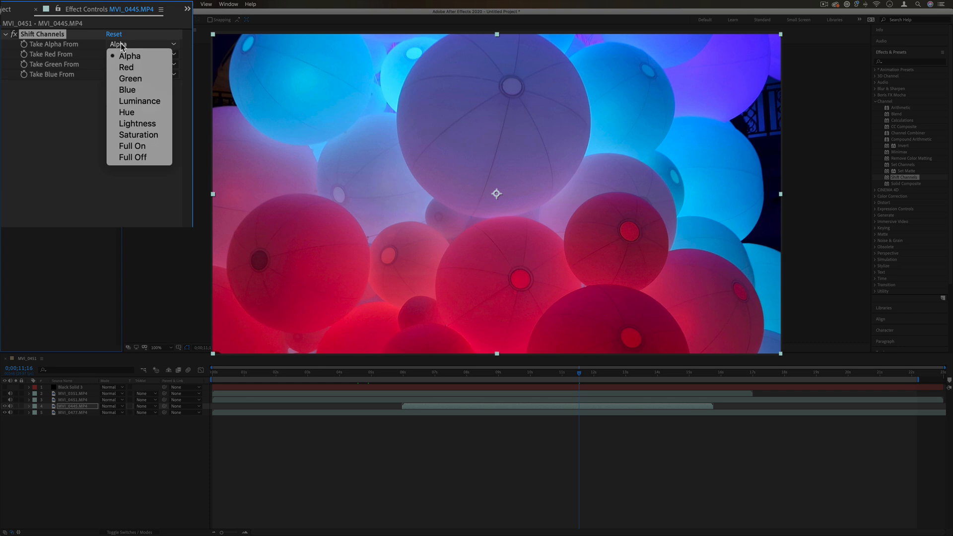
mouse_move(127, 67)
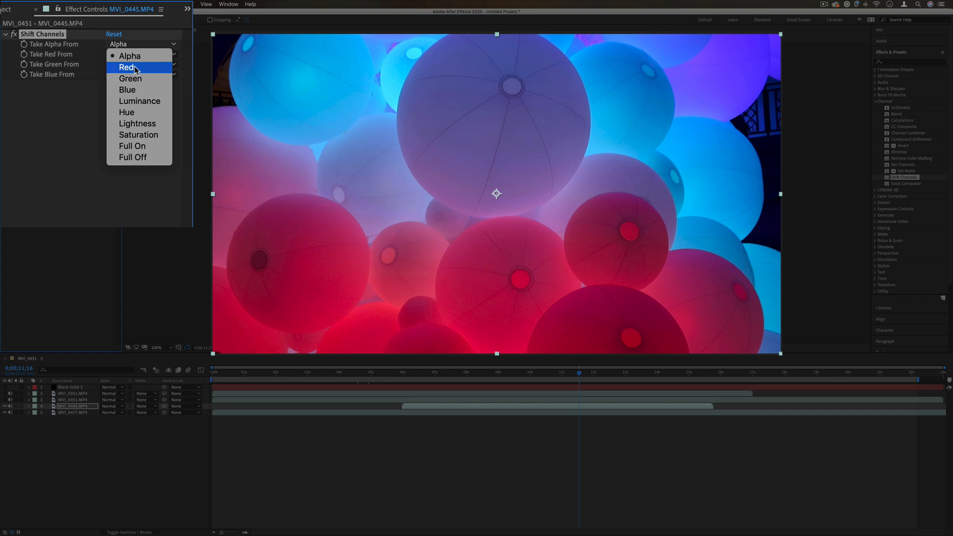
click(127, 67)
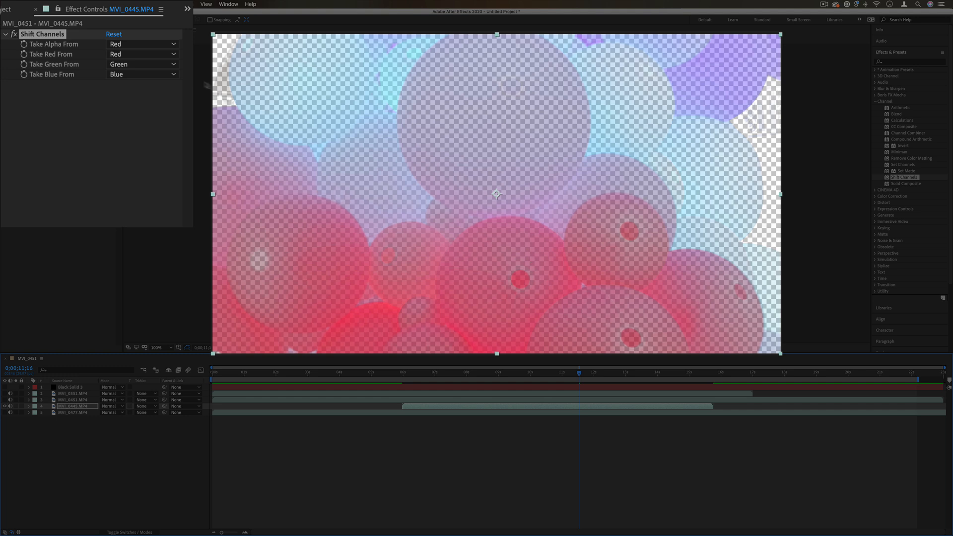
click(142, 44)
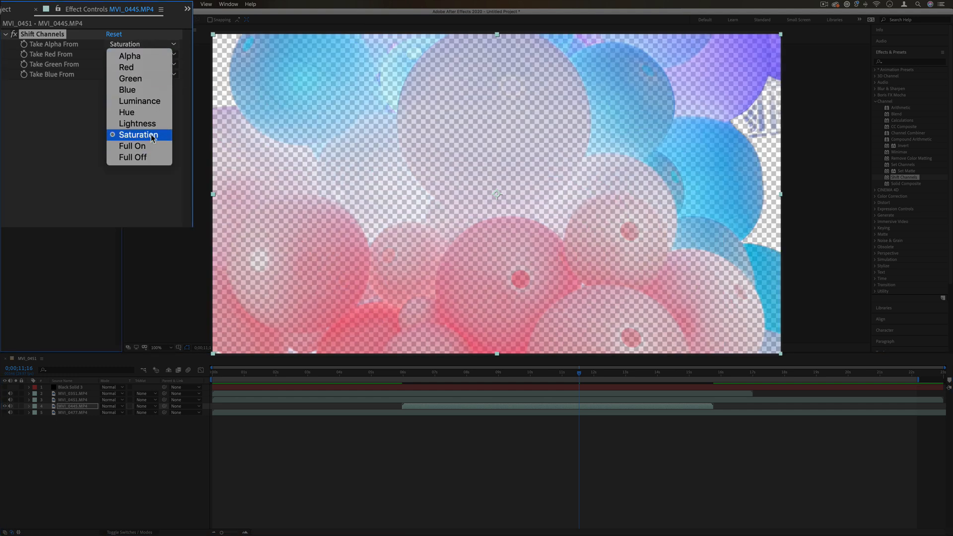
mouse_move(152, 123)
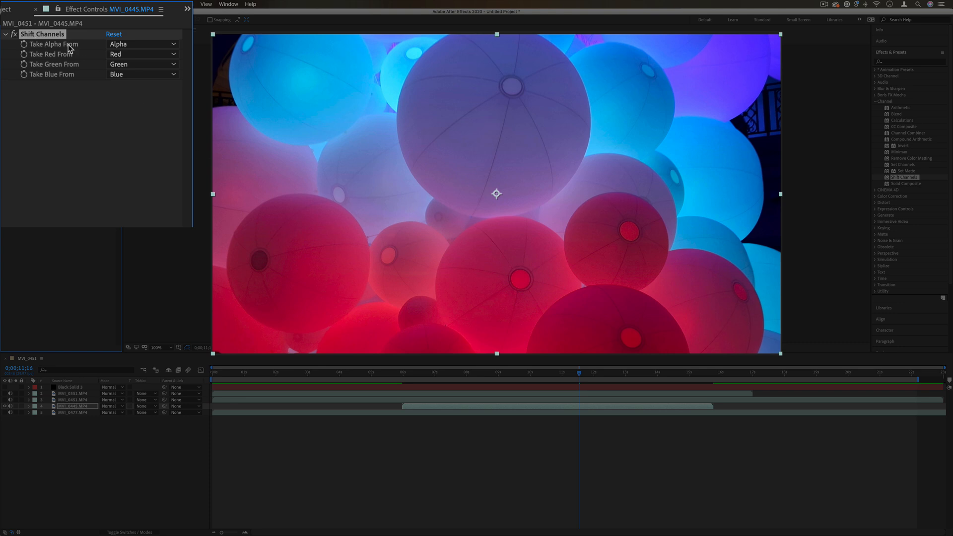
mouse_move(80, 64)
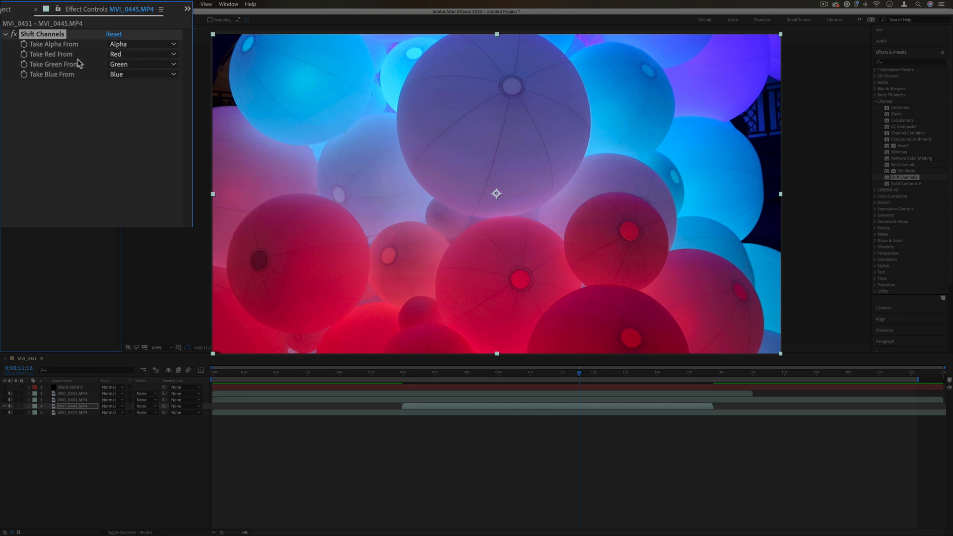
Step: Set Take Red From to Blue and Take Blue From to Red, turning the balloons orange and purple
click(142, 54)
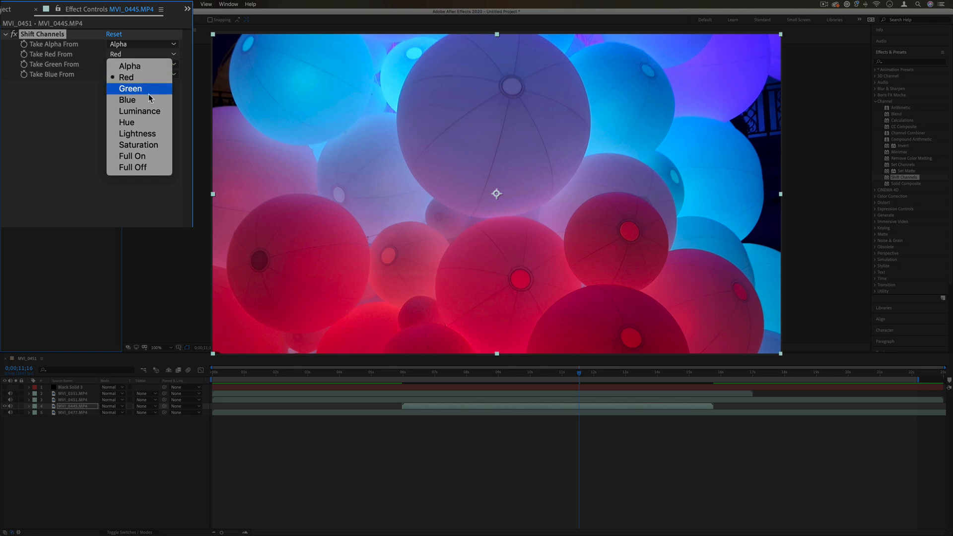
click(127, 99)
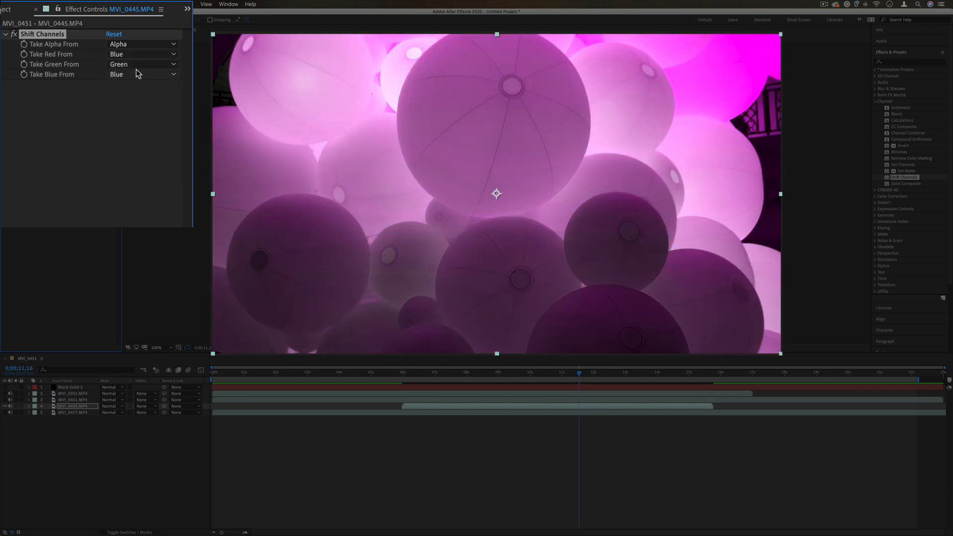
click(143, 75)
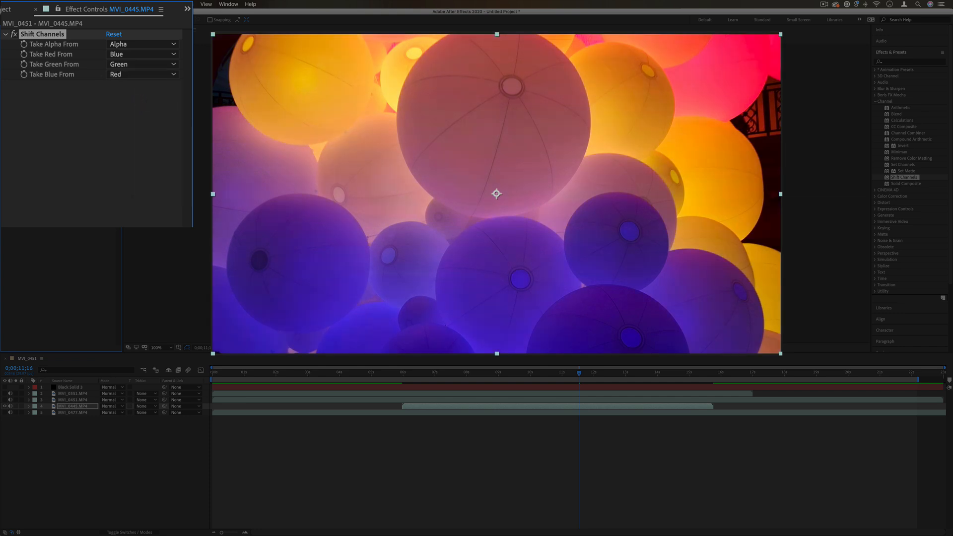
click(142, 63)
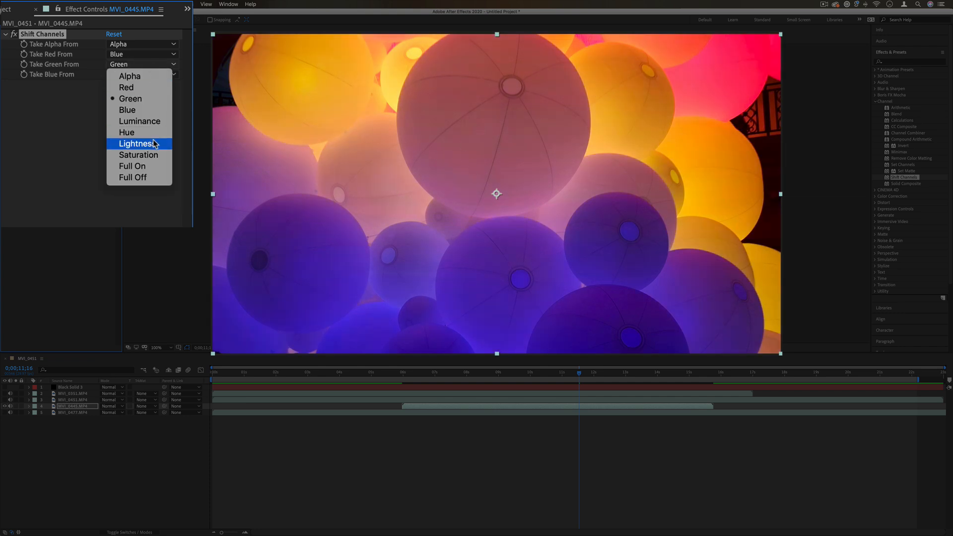
mouse_move(140, 155)
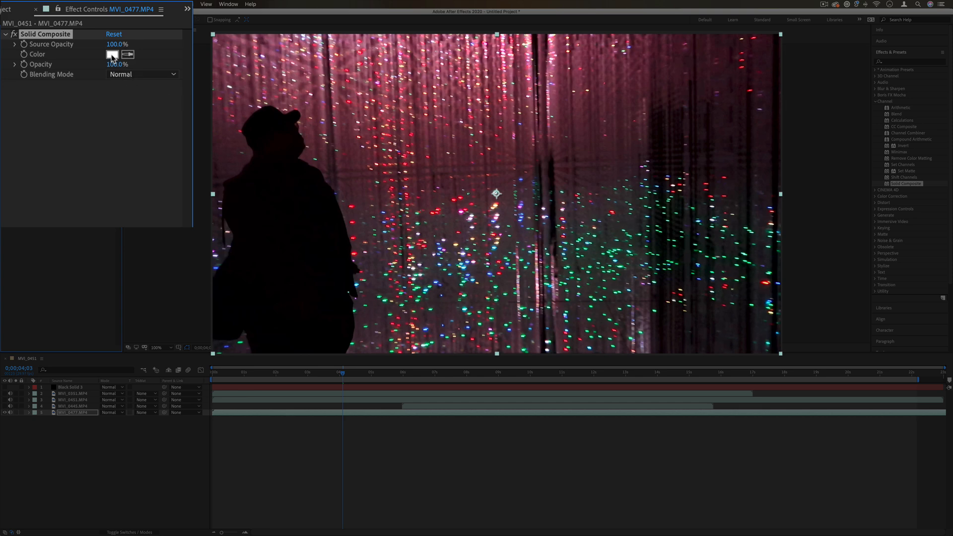
Step: Give Solid Composite a blue colour and blend it over the silhouette clip in Screen mode
click(111, 54)
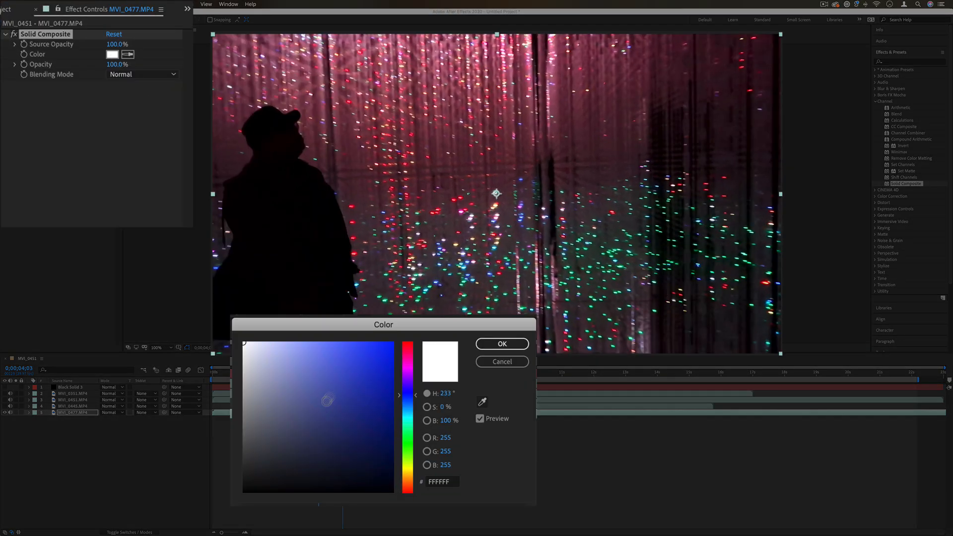
click(501, 343)
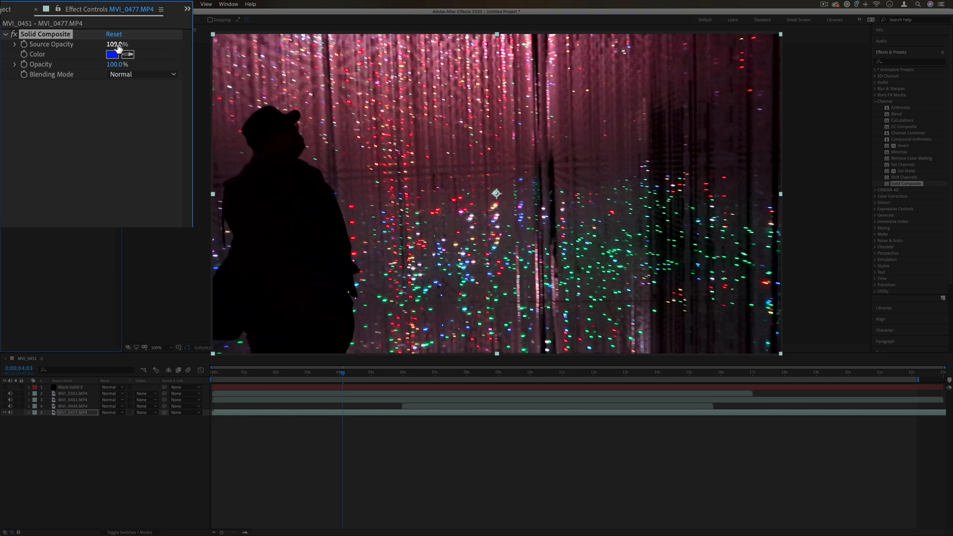
text(0.0)
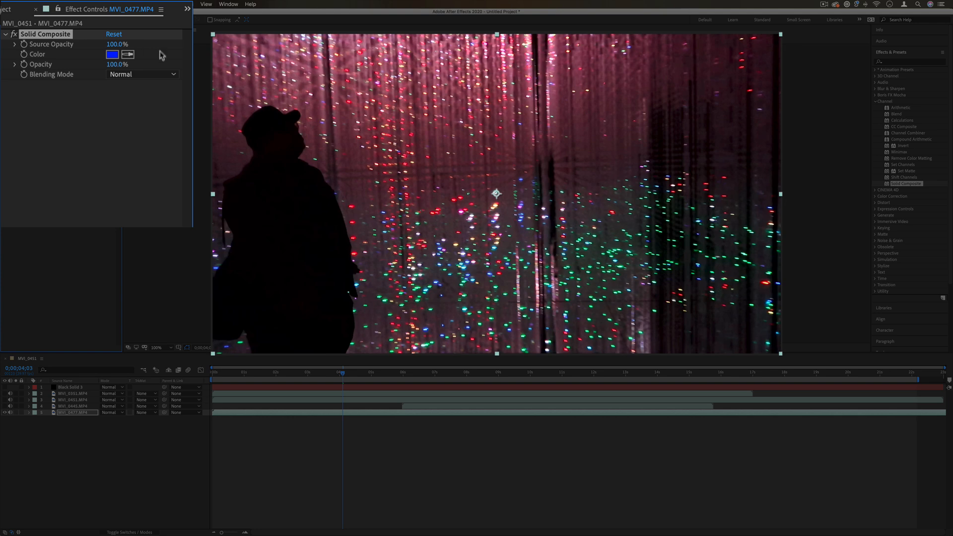
click(142, 73)
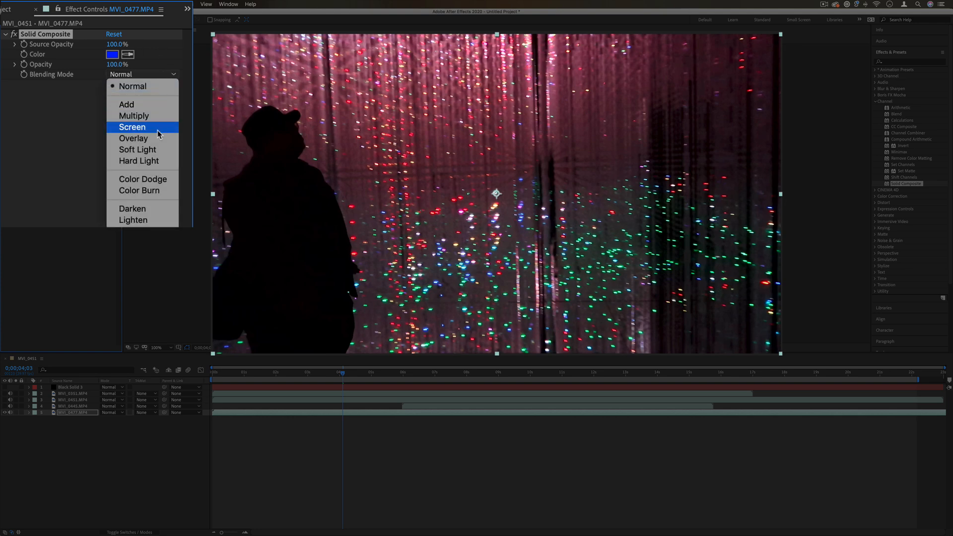
click(131, 127)
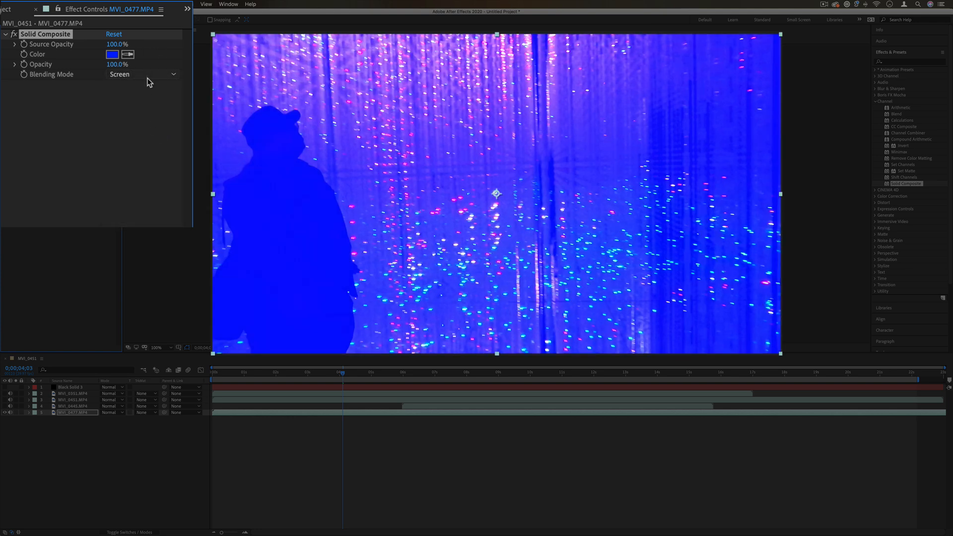
Step: Change the solid to dark teal and try Lighten, Hue, then settle on Color blending
click(112, 54)
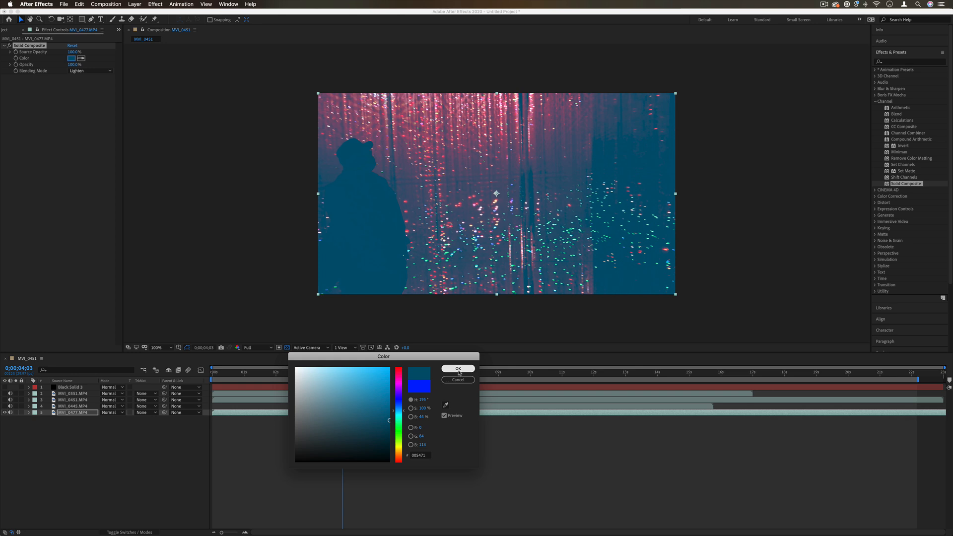
click(89, 71)
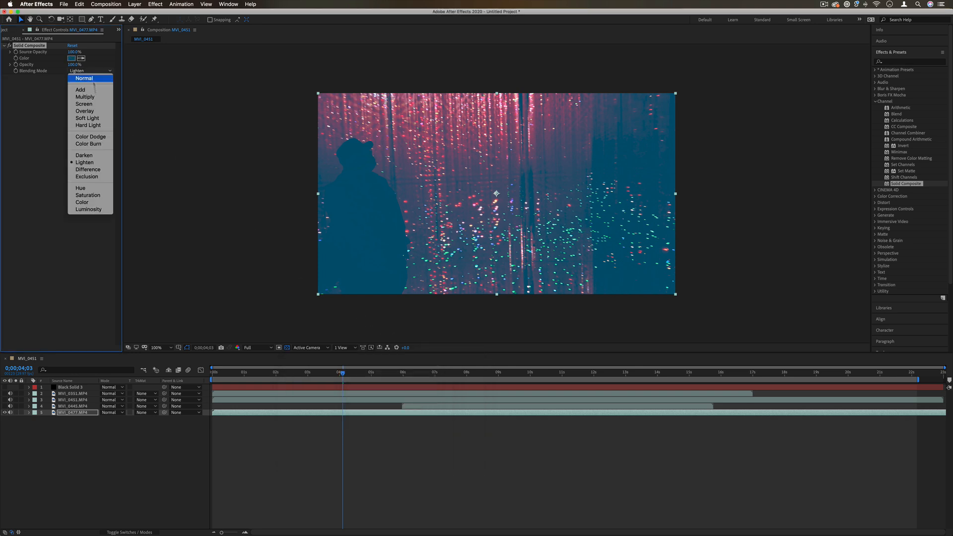
click(78, 188)
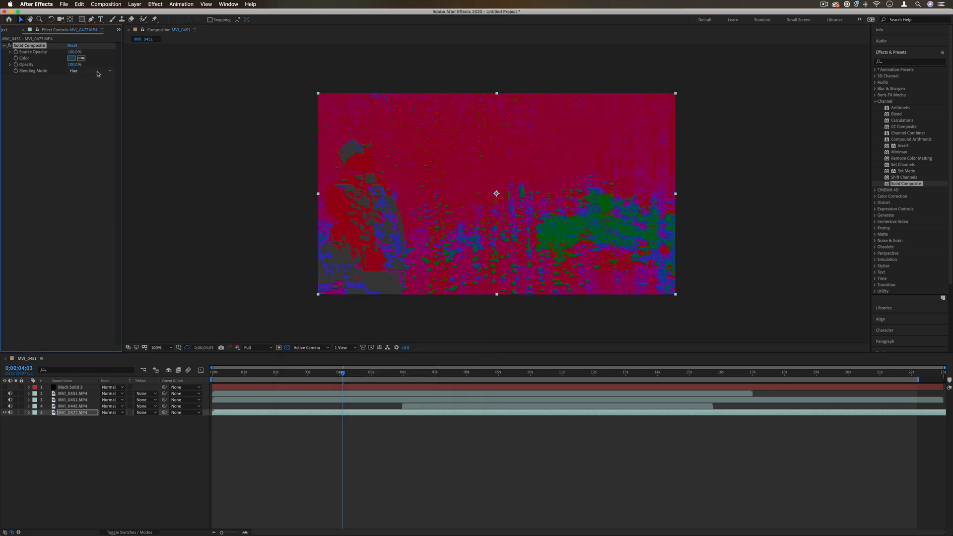
click(91, 70)
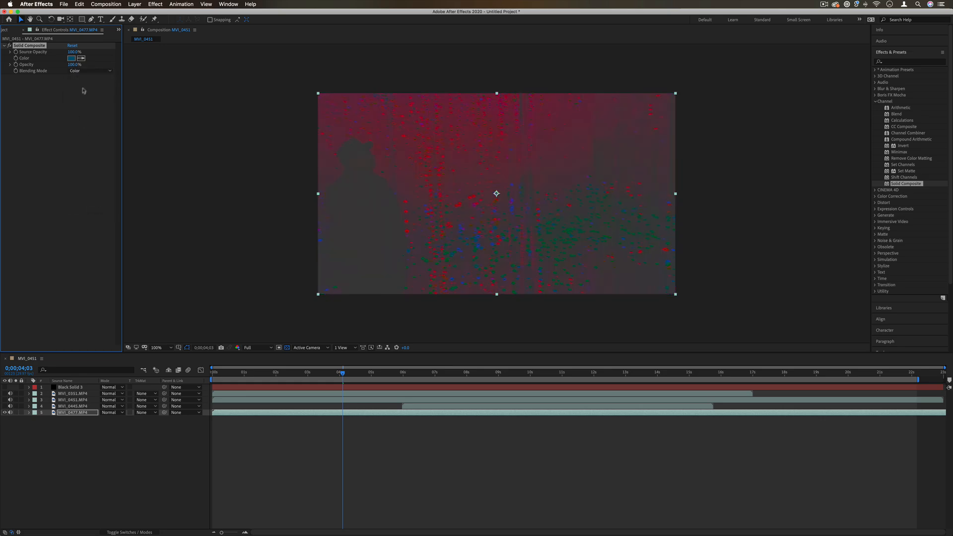